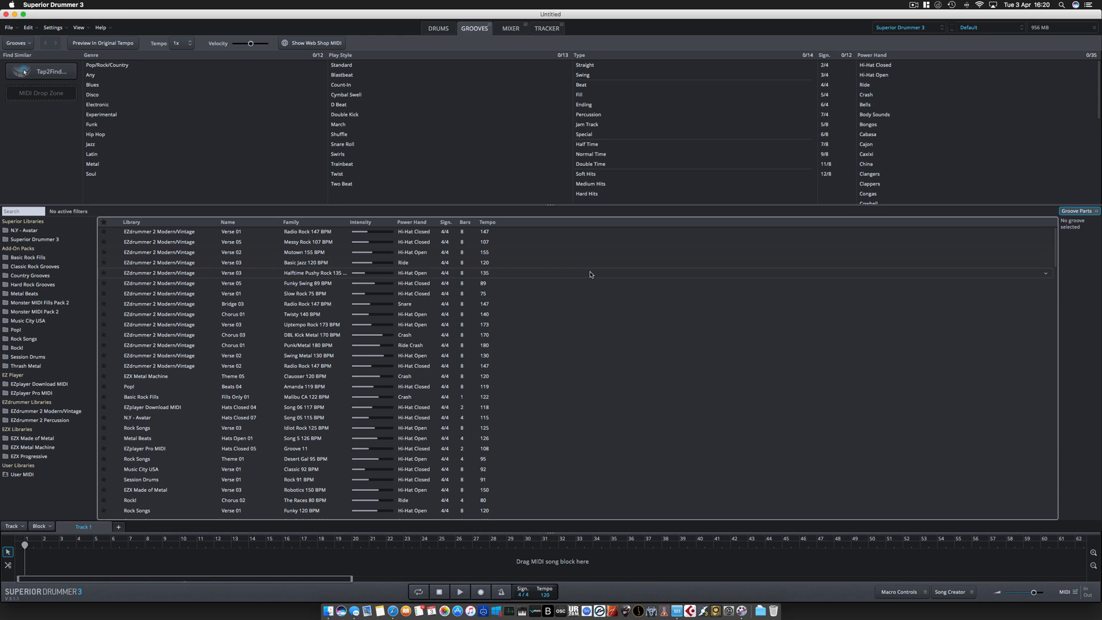
Show the MIDI In/E-Drums settings and the list of drum-brand mapping presets
{"action": "left_click", "coordinate": [1075, 593]}
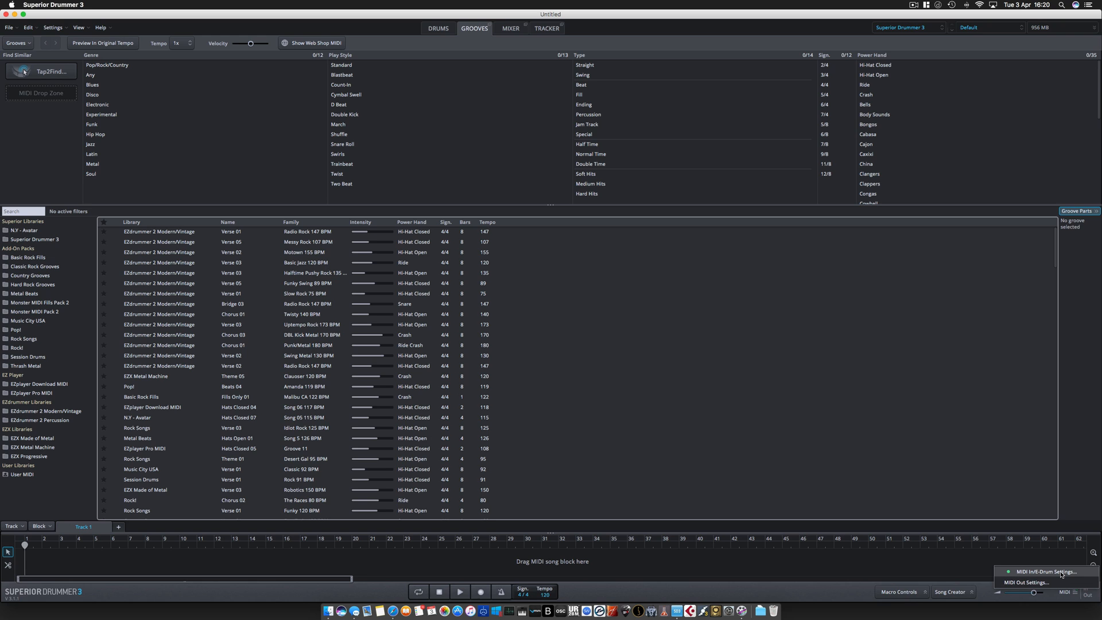
{"action": "left_click", "coordinate": [1040, 571]}
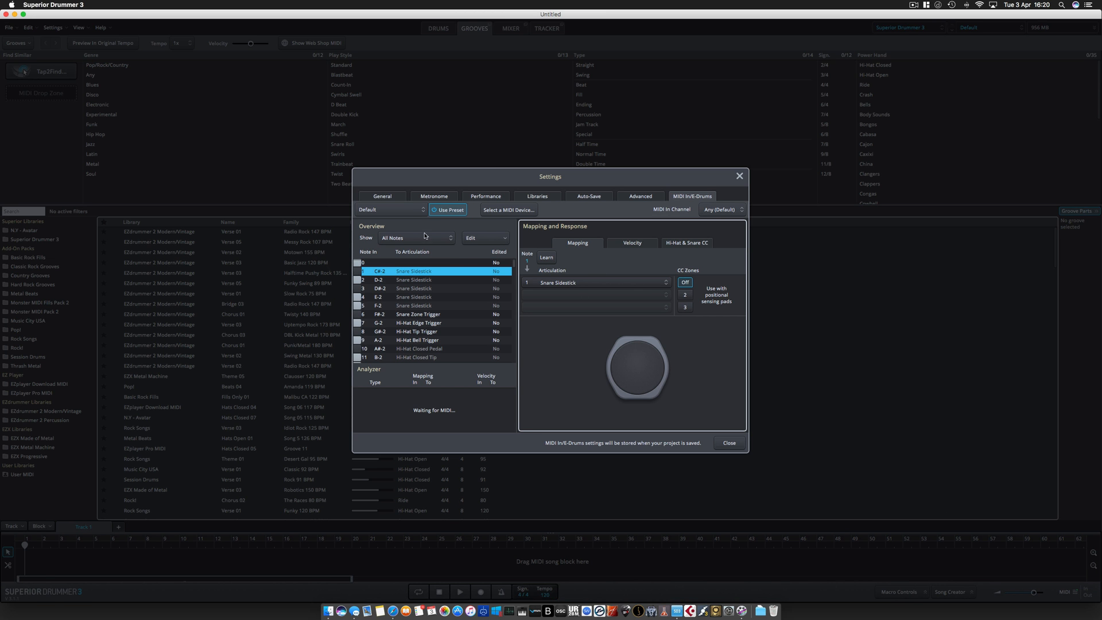
{"action": "left_click", "coordinate": [391, 208]}
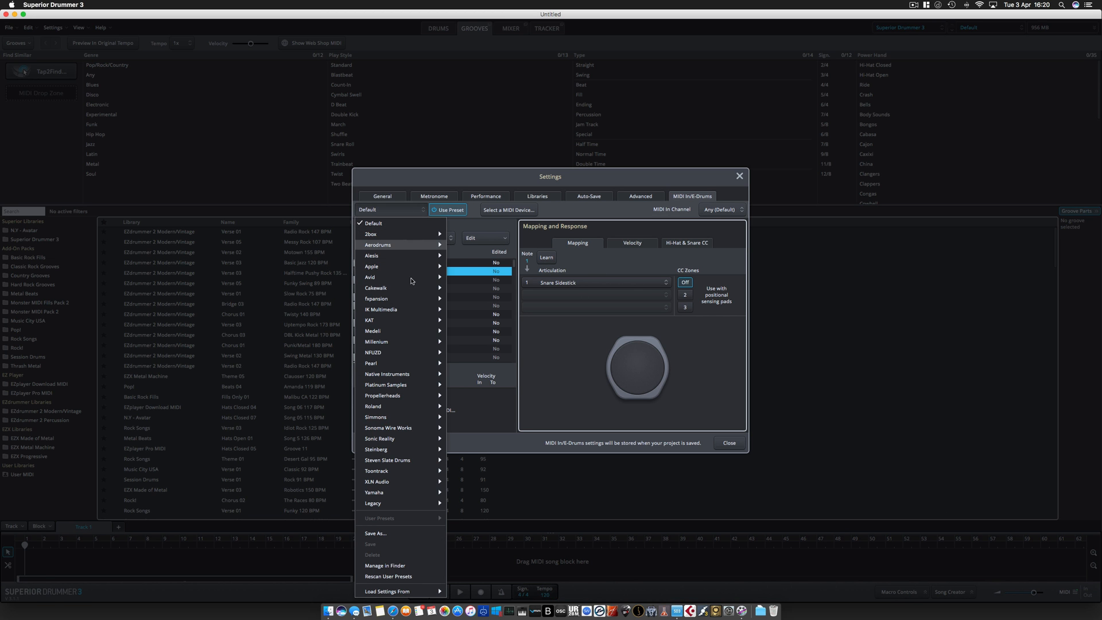
{"action": "mouse_move", "coordinate": [392, 459]}
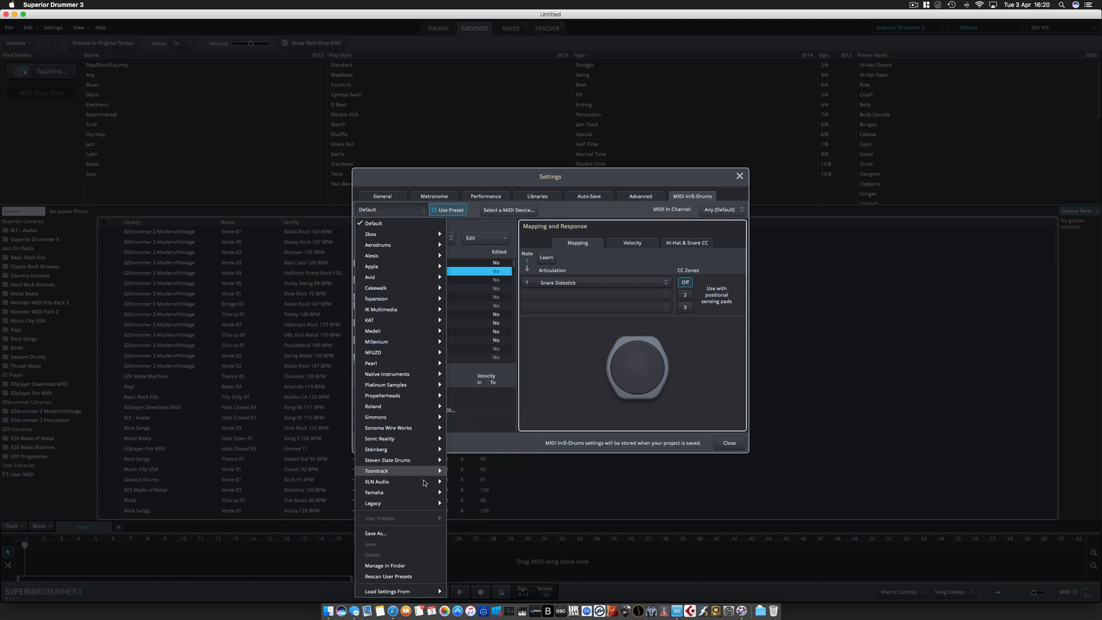
{"action": "mouse_move", "coordinate": [418, 366]}
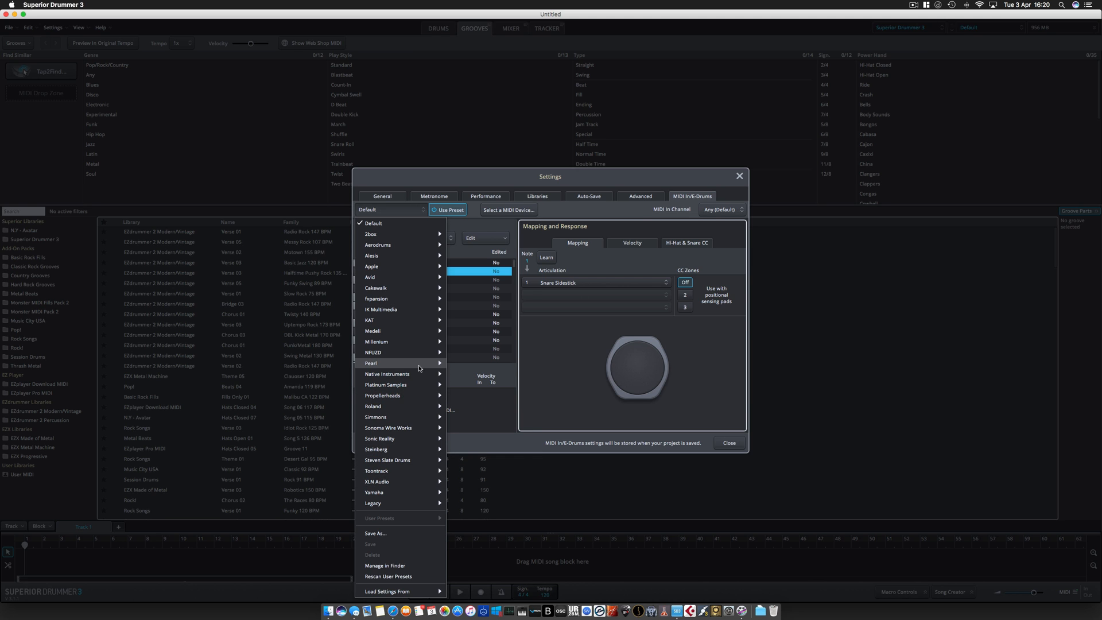
{"action": "mouse_move", "coordinate": [411, 287]}
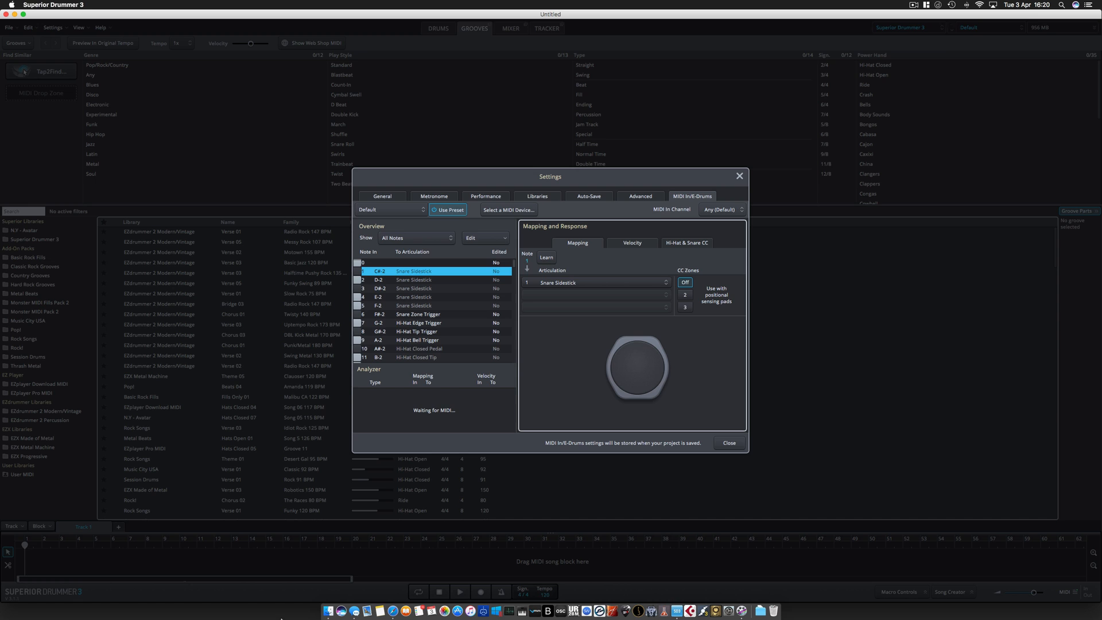
{"action": "mouse_move", "coordinate": [634, 455]}
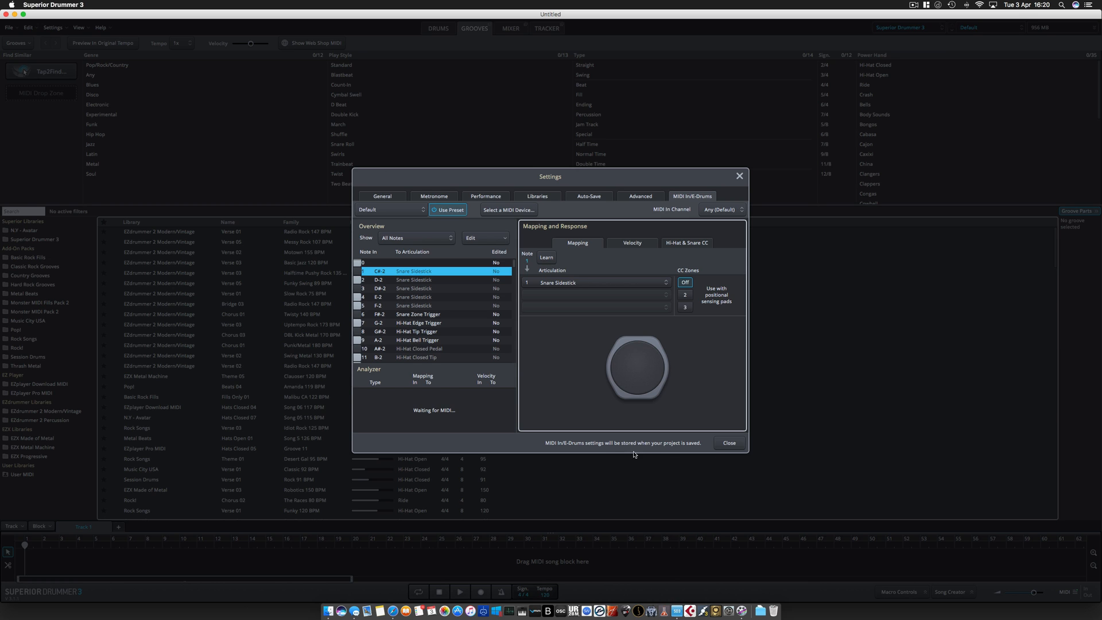
{"action": "mouse_move", "coordinate": [643, 450]}
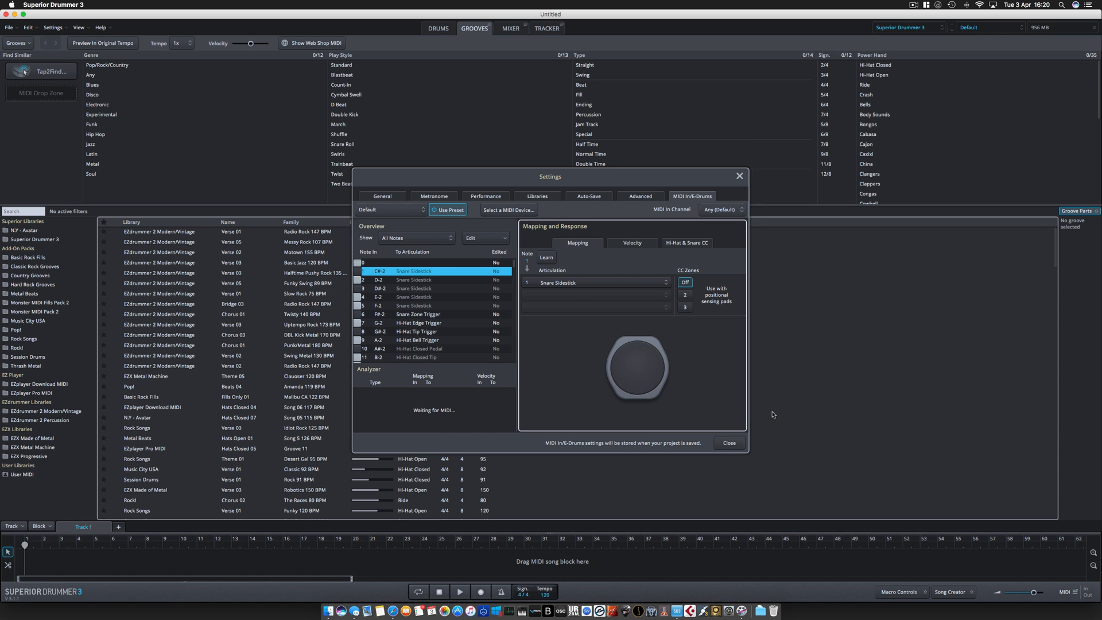
Close the Settings dialog to return to the Grooves browser
{"action": "left_click", "coordinate": [729, 443]}
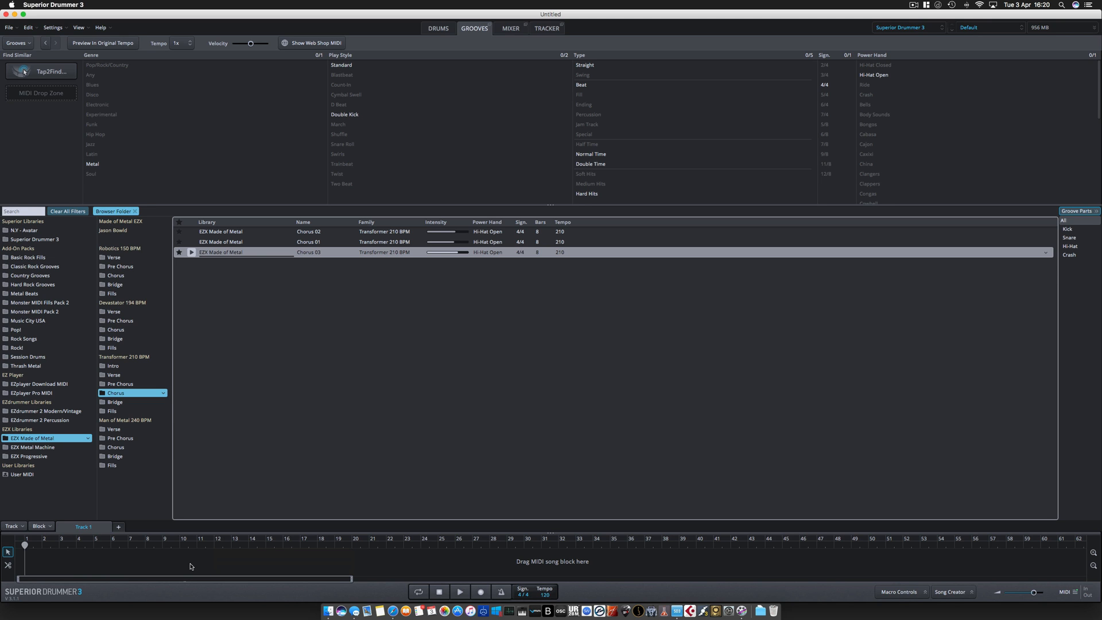
{"action": "mouse_move", "coordinate": [337, 222]}
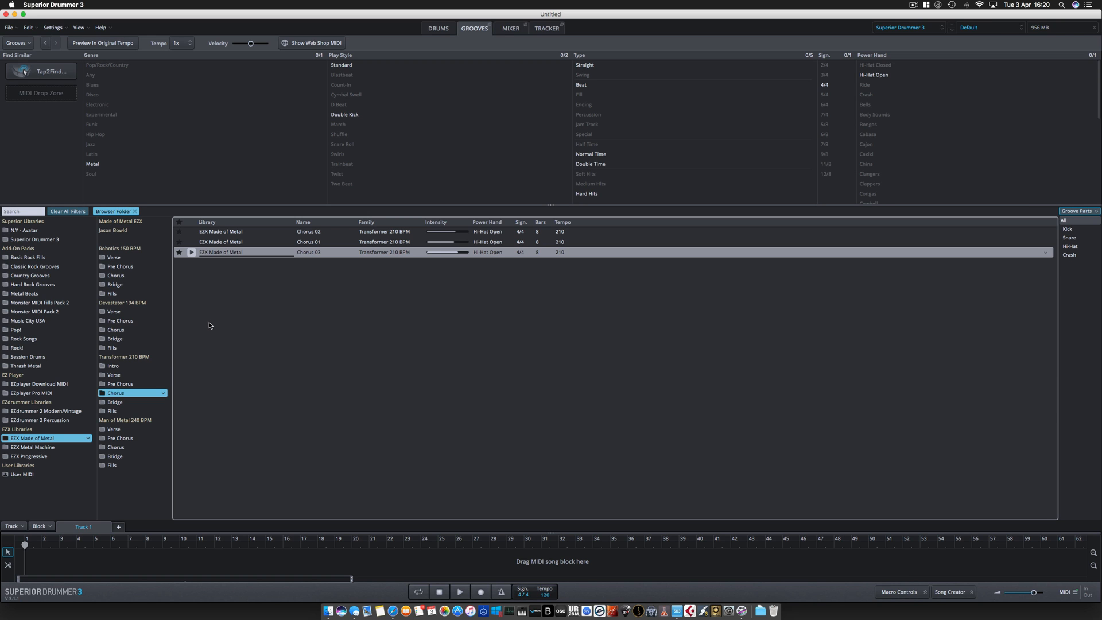
{"action": "mouse_move", "coordinate": [329, 614]}
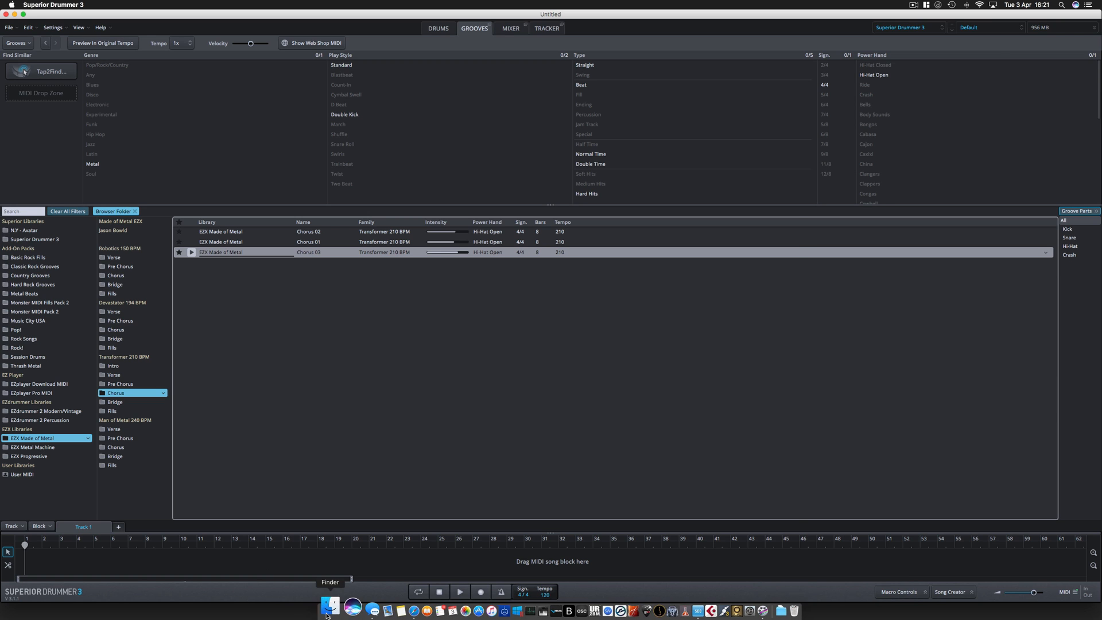
Switch to Finder and browse the Abbey road, Addictive Drums and General Midi folders
{"action": "left_click", "coordinate": [328, 612]}
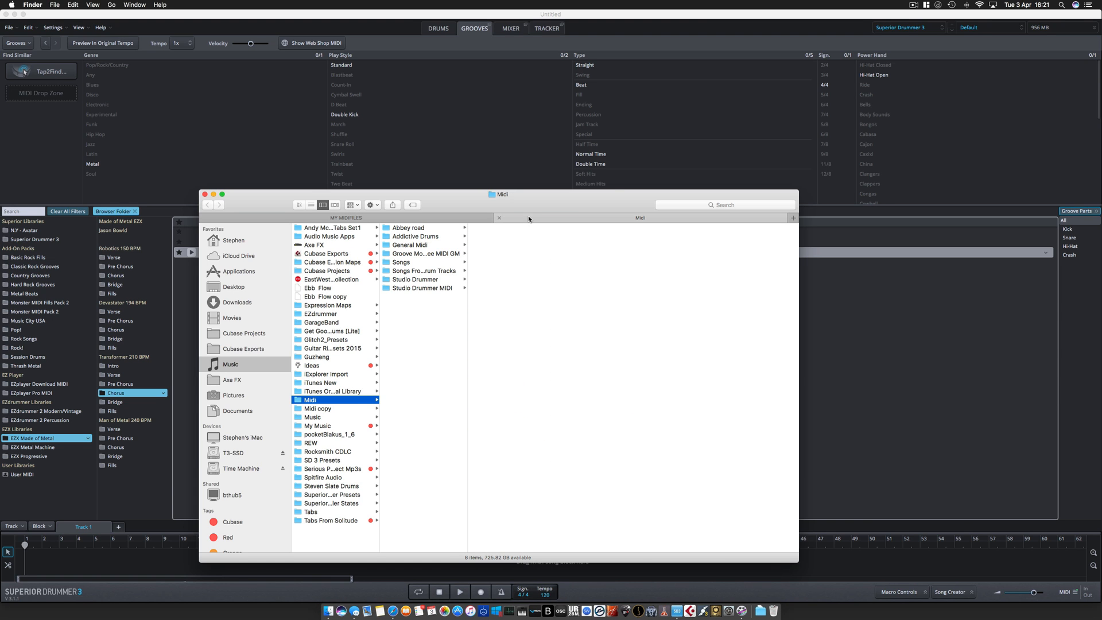
{"action": "mouse_move", "coordinate": [434, 228]}
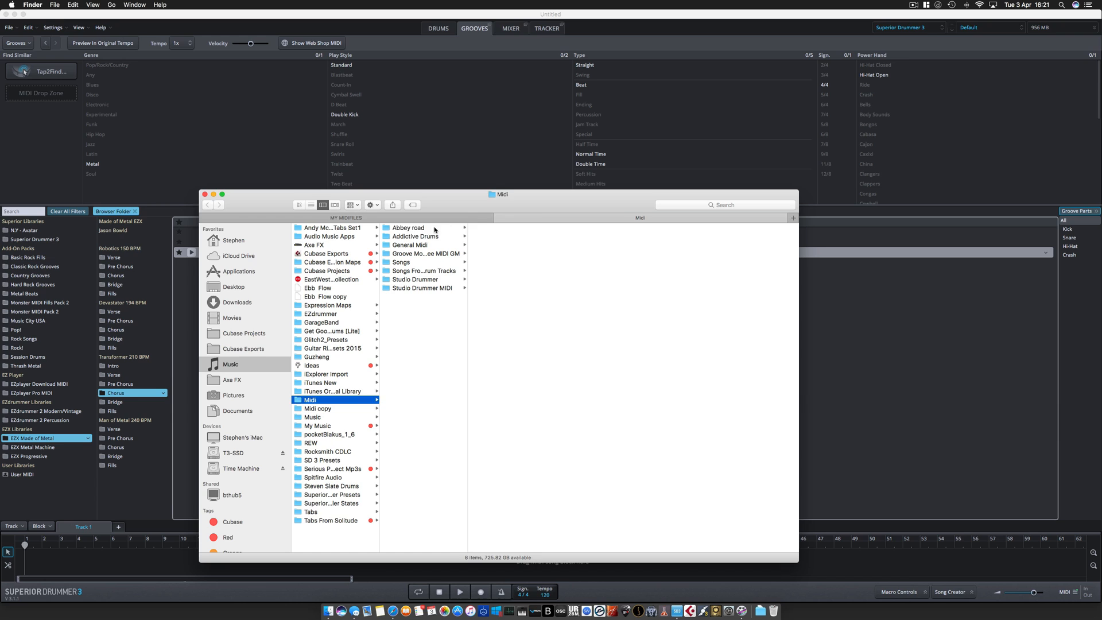
{"action": "left_click", "coordinate": [407, 228]}
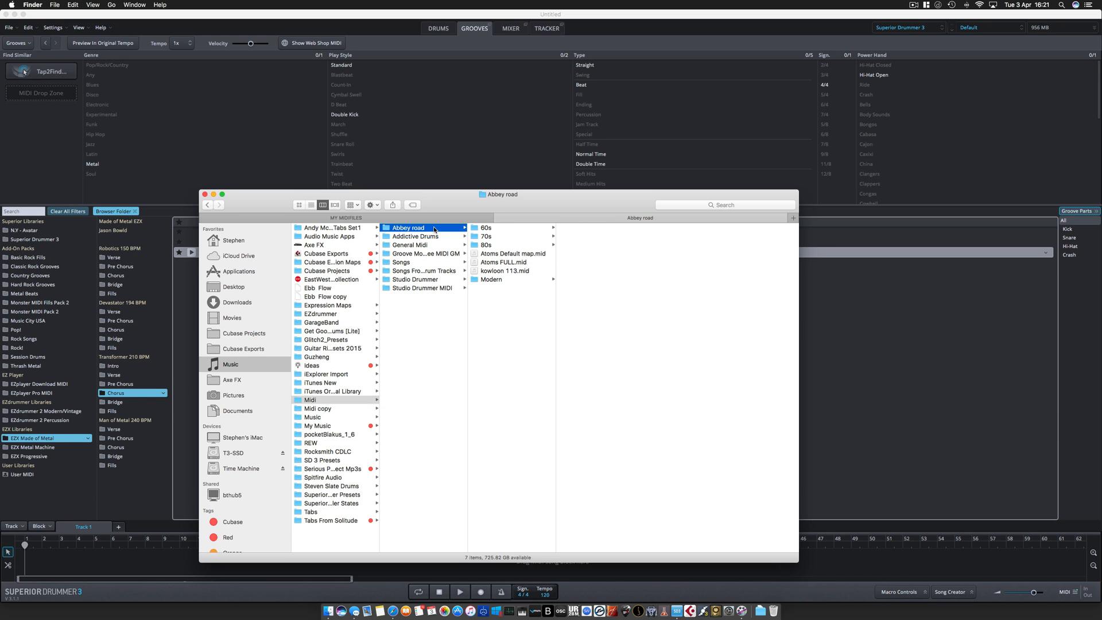
{"action": "mouse_move", "coordinate": [496, 242]}
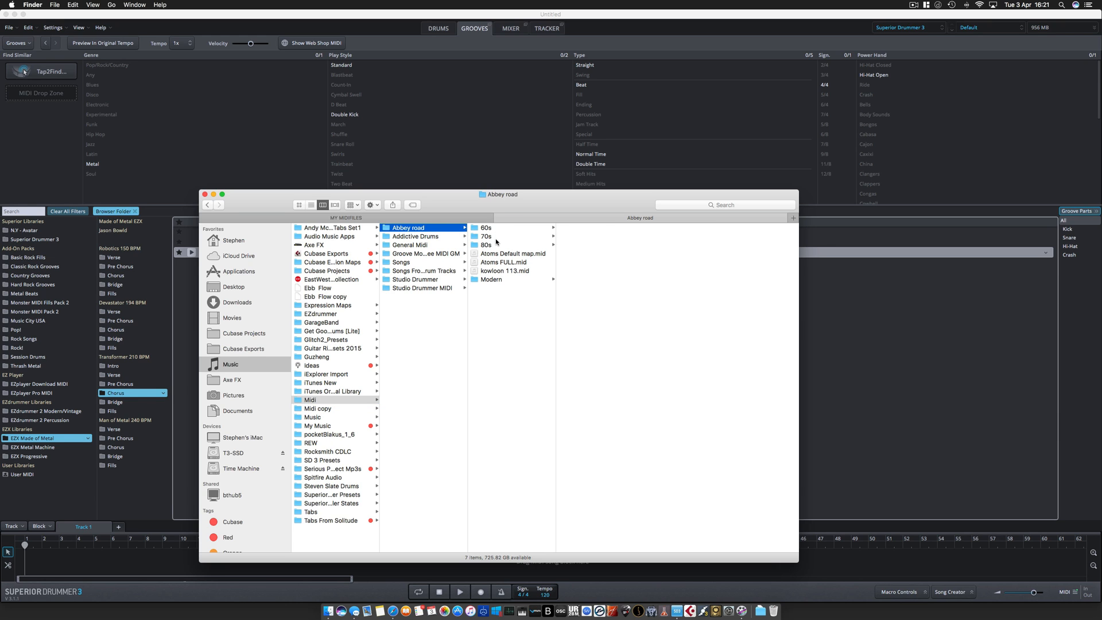
{"action": "left_click", "coordinate": [416, 236]}
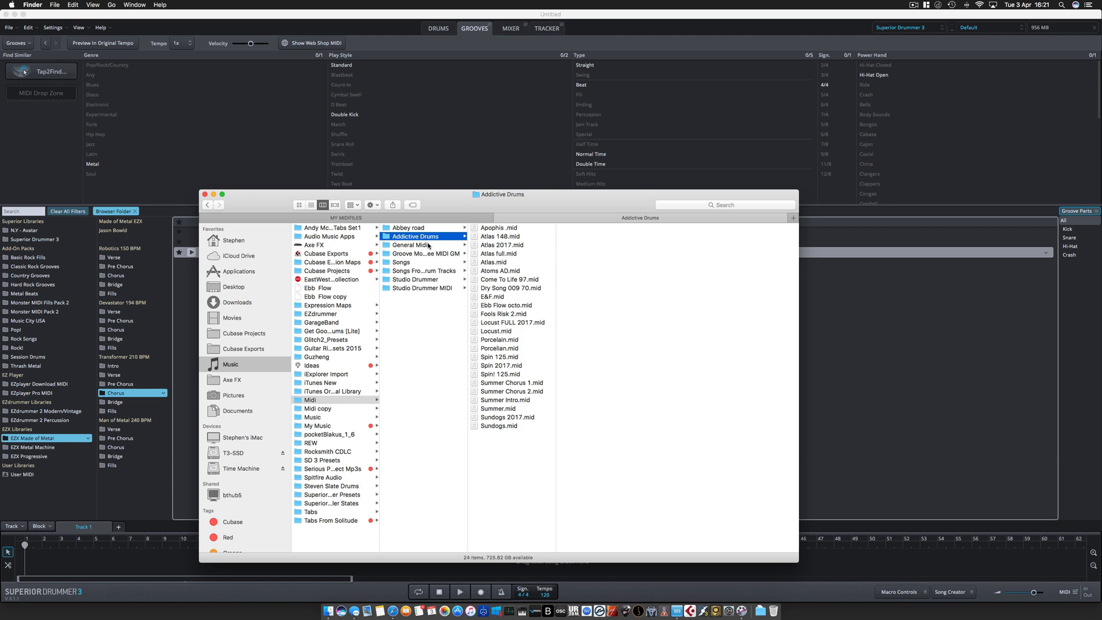
{"action": "left_click", "coordinate": [411, 245]}
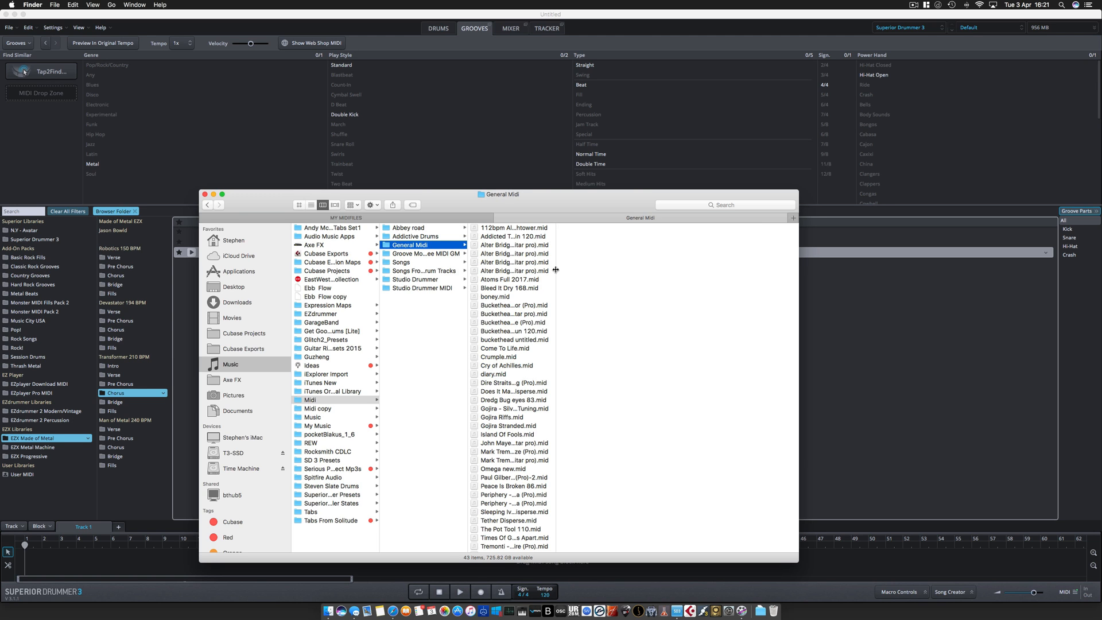
Browse Groove Monkee Electronic and Studio Drummer, then return to the top-level Midi folder
{"action": "left_click", "coordinate": [424, 252]}
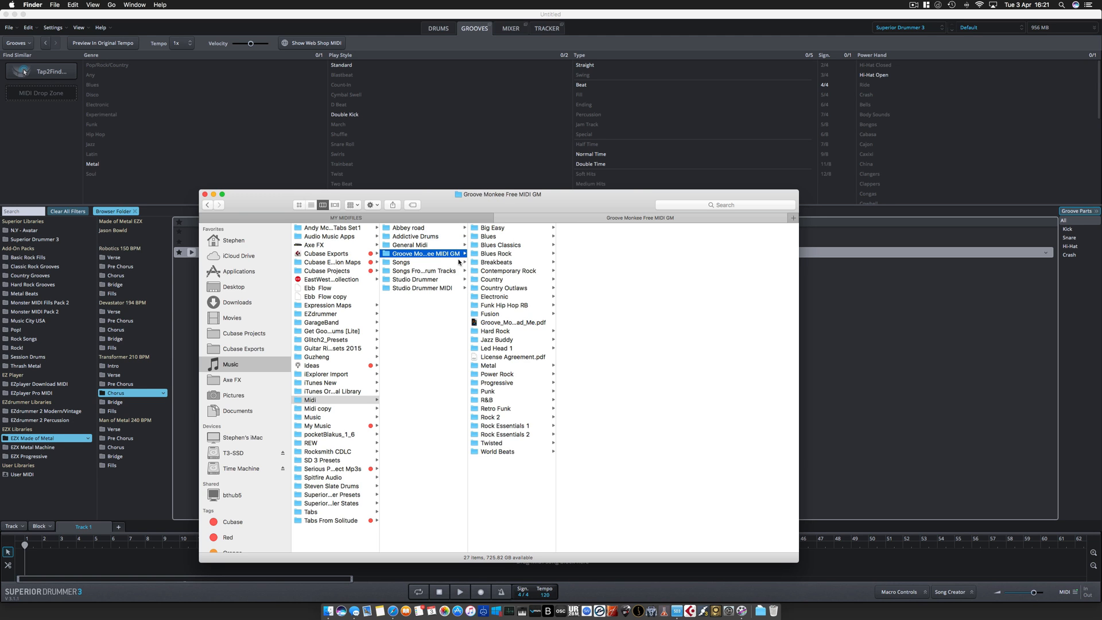
{"action": "left_click", "coordinate": [494, 296]}
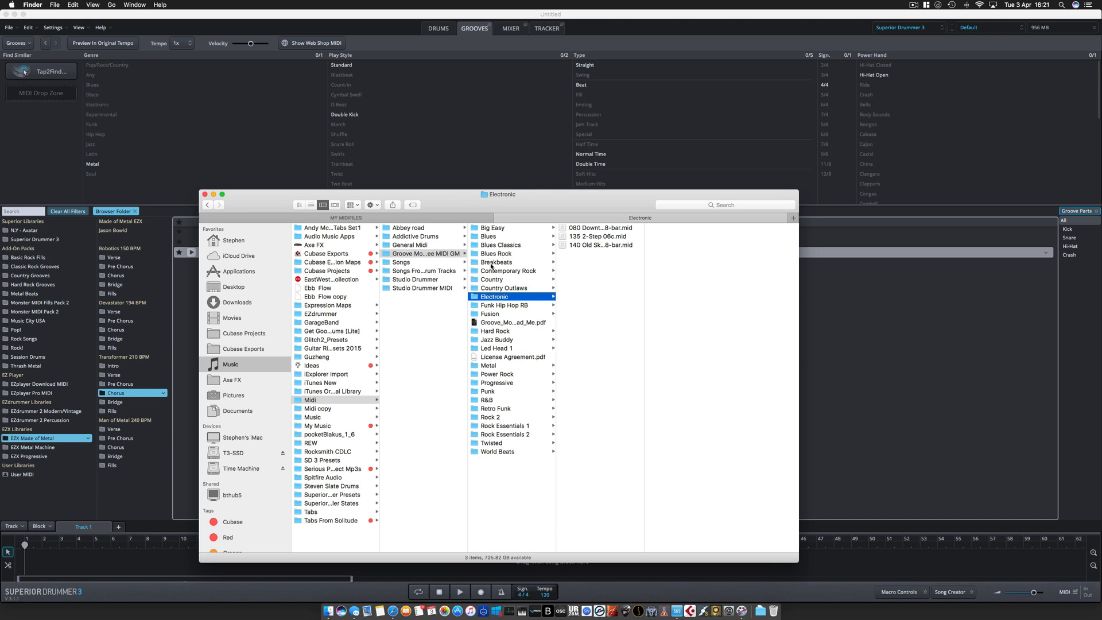
{"action": "left_click", "coordinate": [414, 279]}
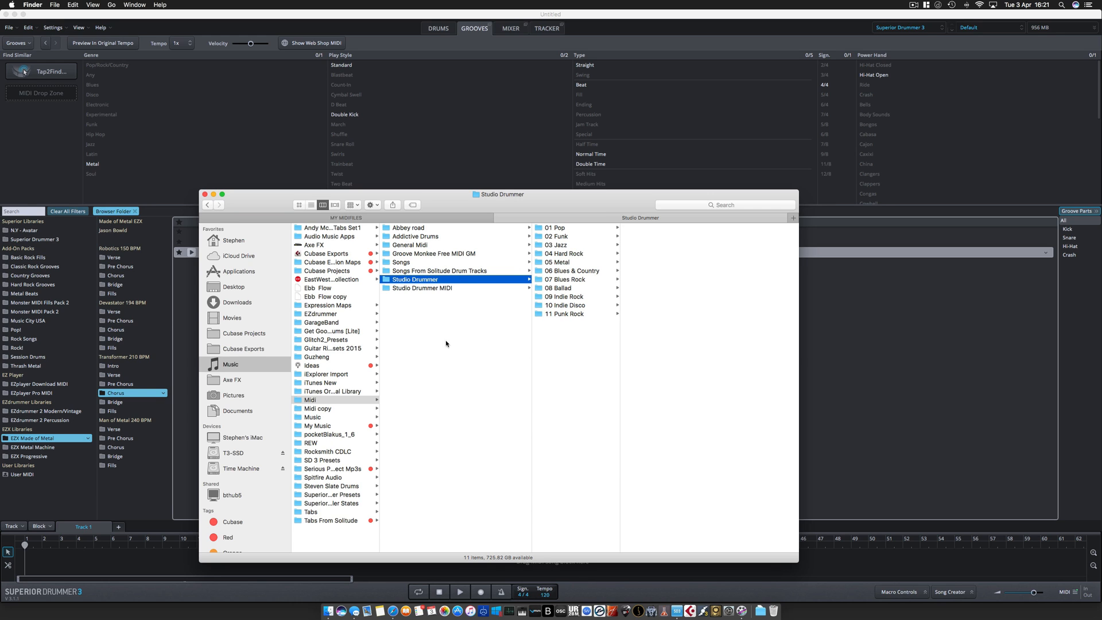
{"action": "left_click", "coordinate": [310, 400]}
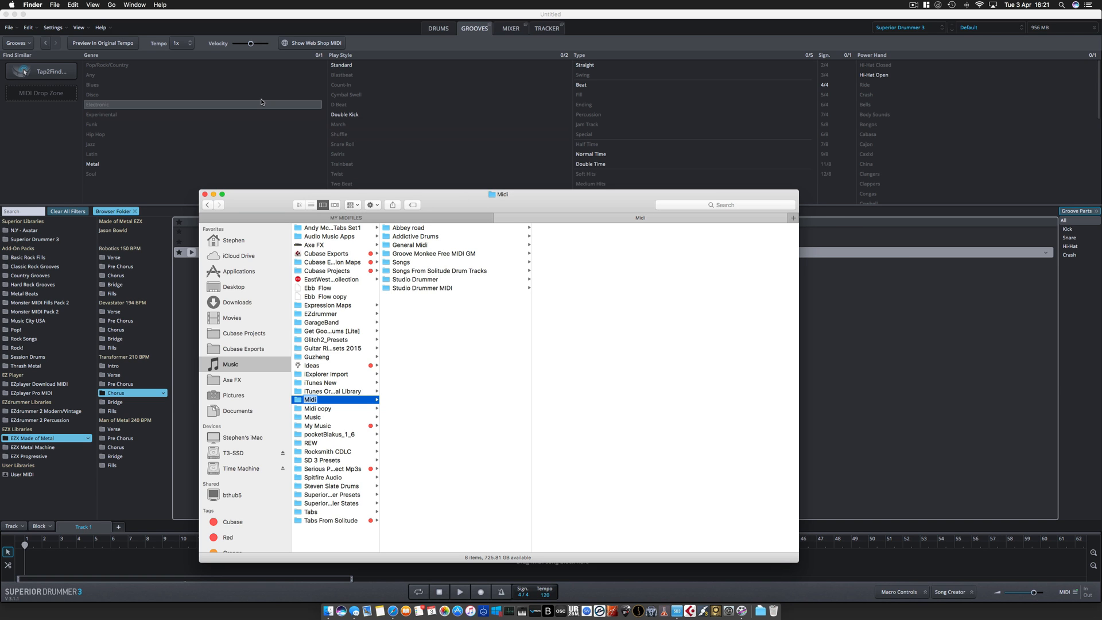
Show the Libraries settings listing the installed Toontrack library paths
{"action": "left_click", "coordinate": [51, 28]}
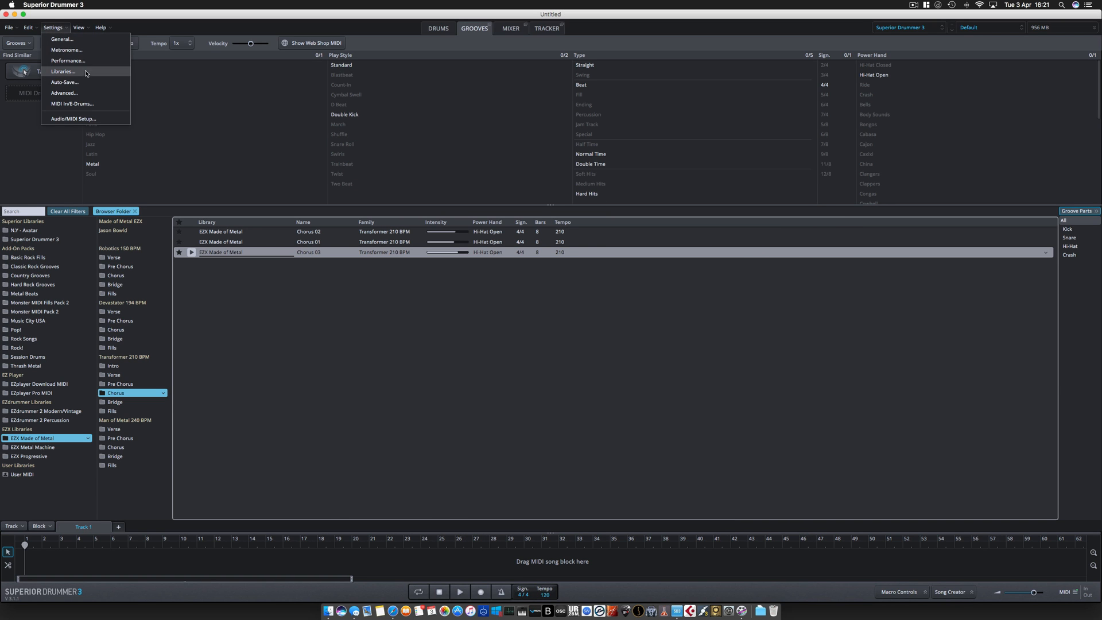
{"action": "left_click", "coordinate": [62, 71]}
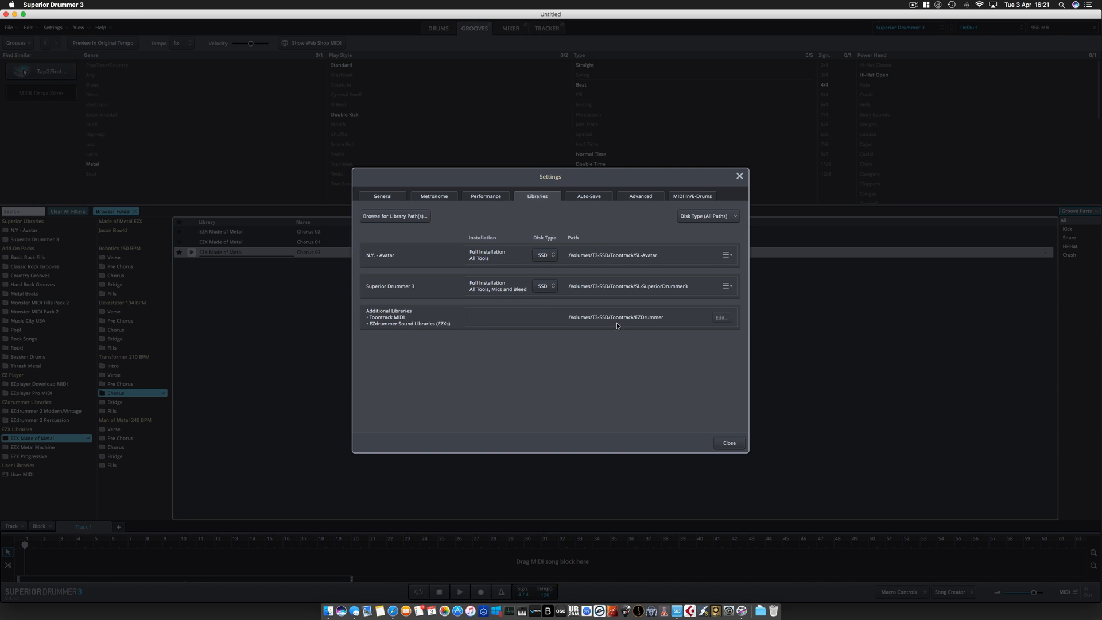
{"action": "mouse_move", "coordinate": [407, 323]}
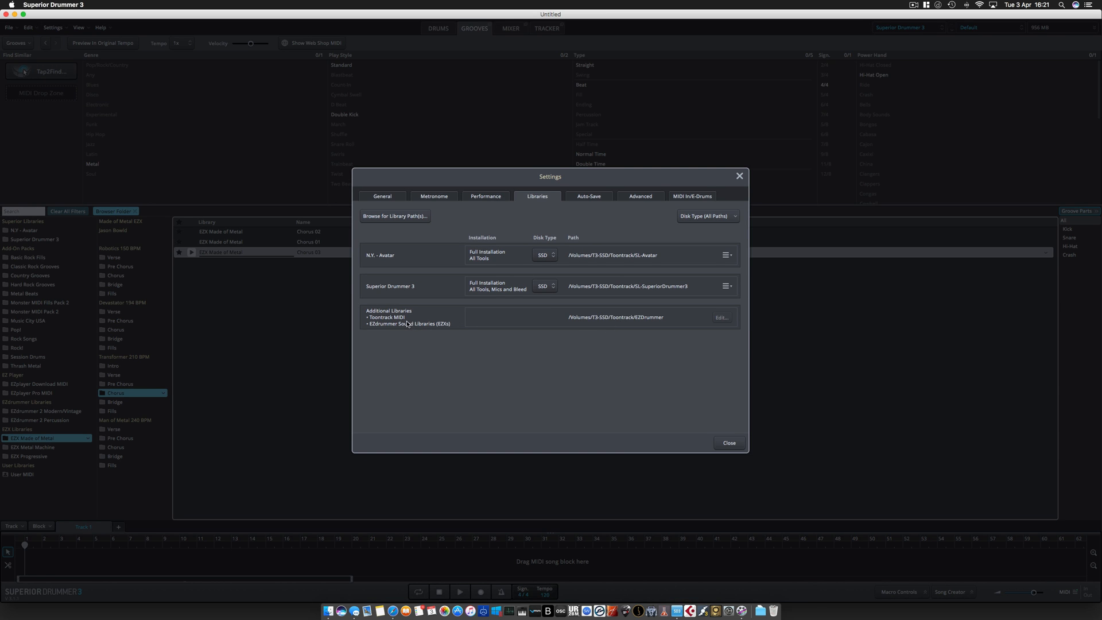
{"action": "mouse_move", "coordinate": [394, 326]}
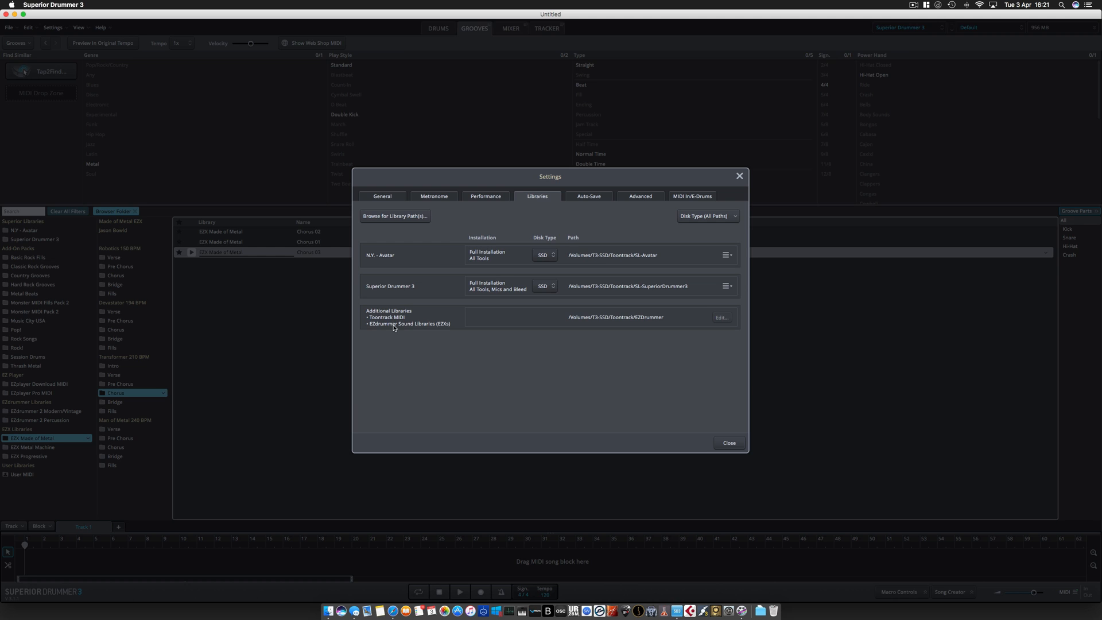
{"action": "mouse_move", "coordinate": [384, 323]}
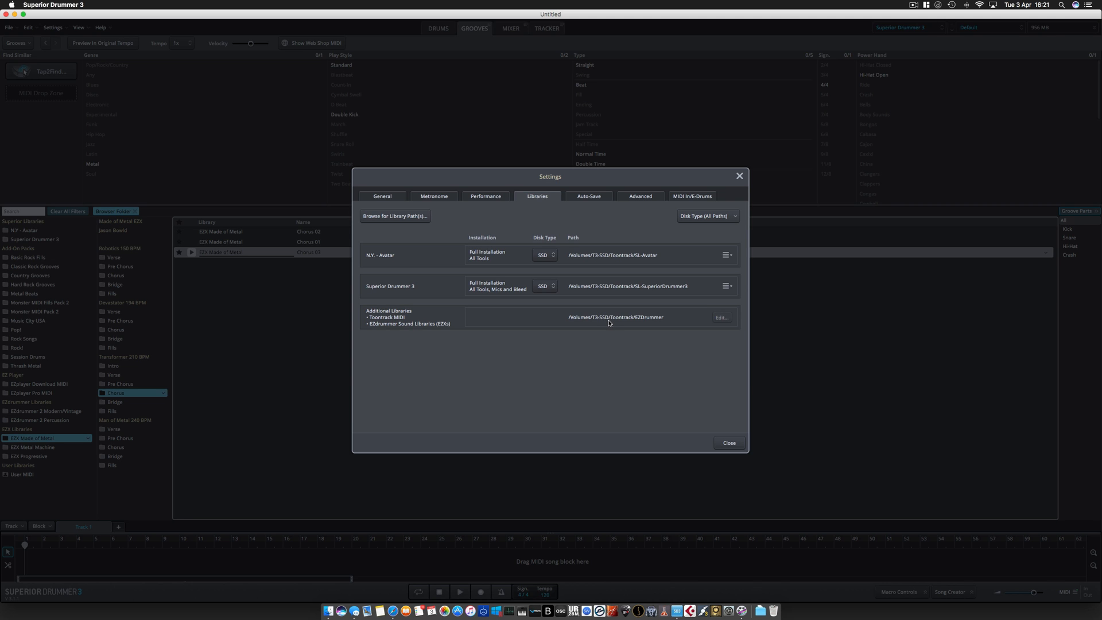
{"action": "mouse_move", "coordinate": [561, 419]}
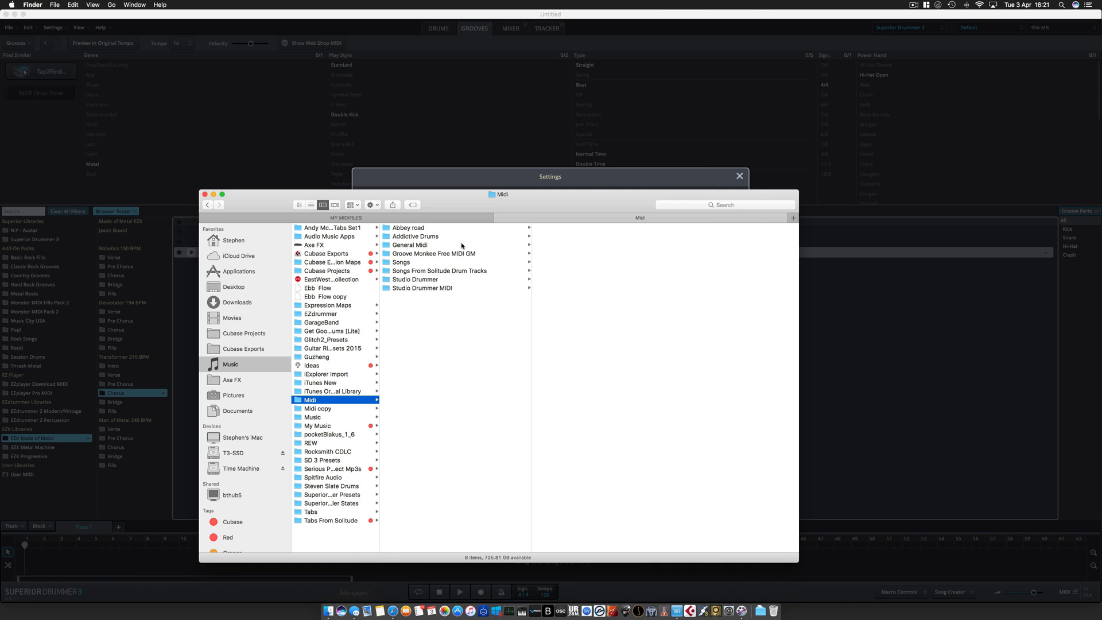
Browse T3-SSD > Toontrack > EZDrummer > Midi to see the installed library MIDI folders
{"action": "left_click", "coordinate": [233, 453]}
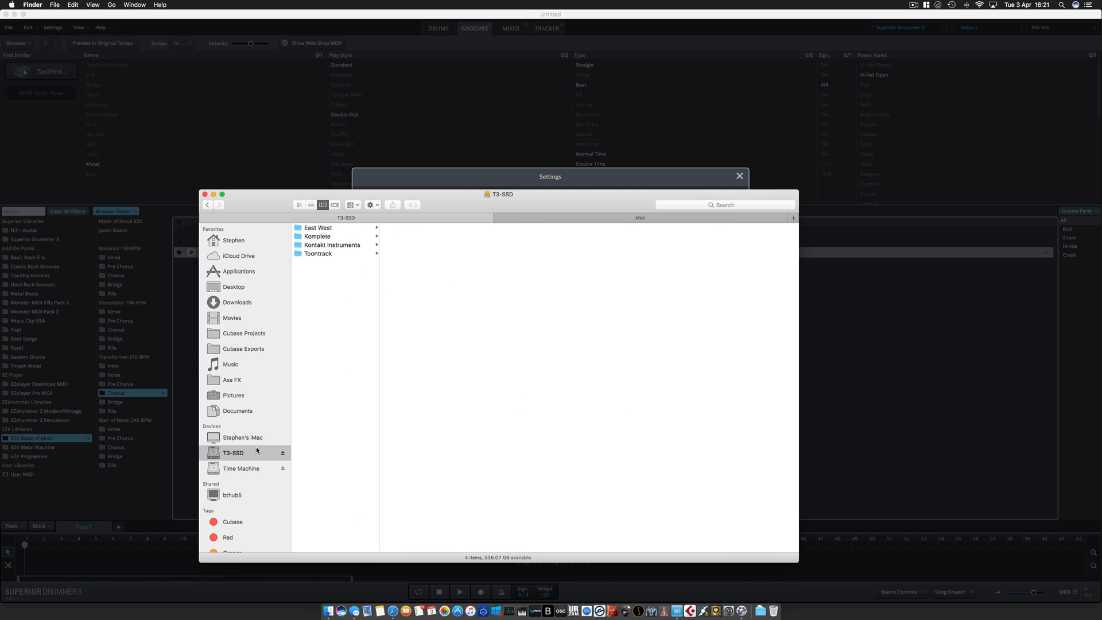
{"action": "left_click", "coordinate": [319, 253]}
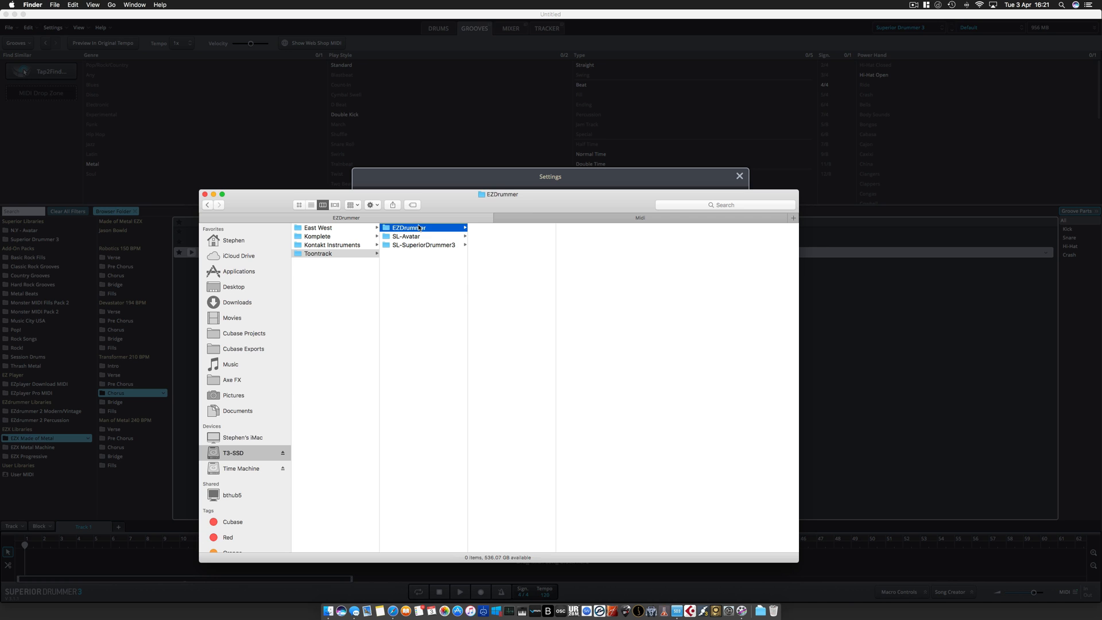
{"action": "left_click", "coordinate": [416, 228]}
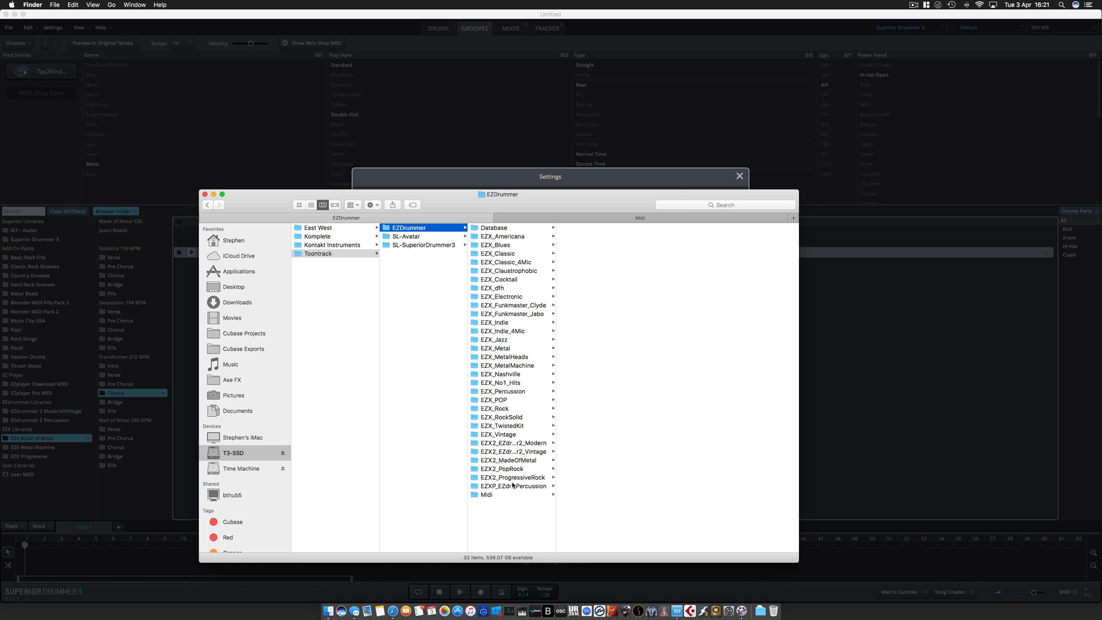
{"action": "left_click", "coordinate": [487, 493]}
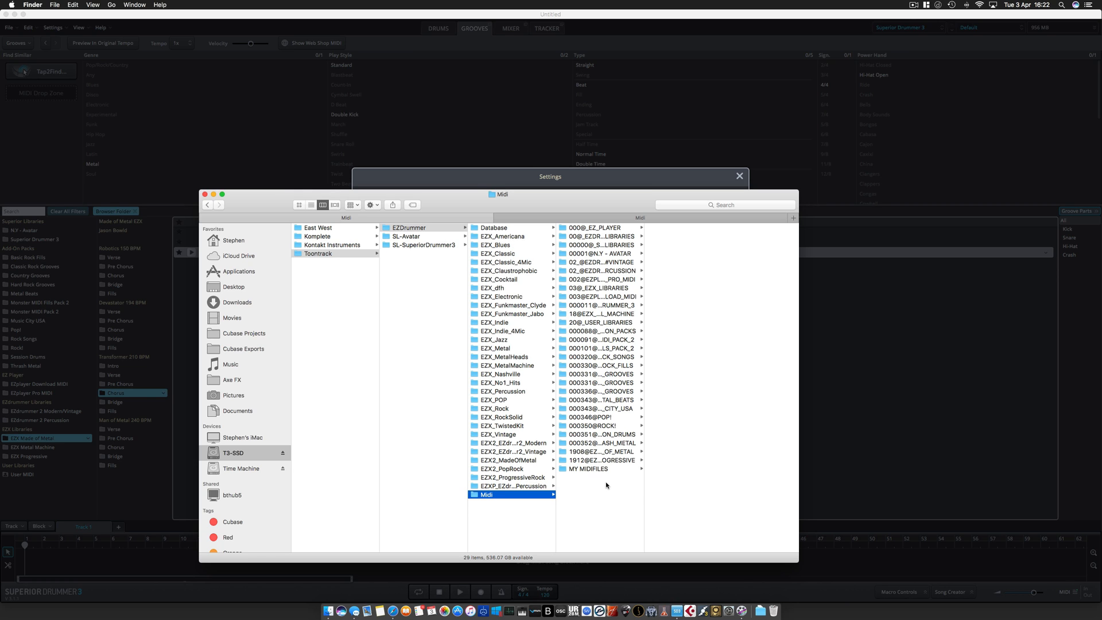
{"action": "mouse_move", "coordinate": [520, 280]}
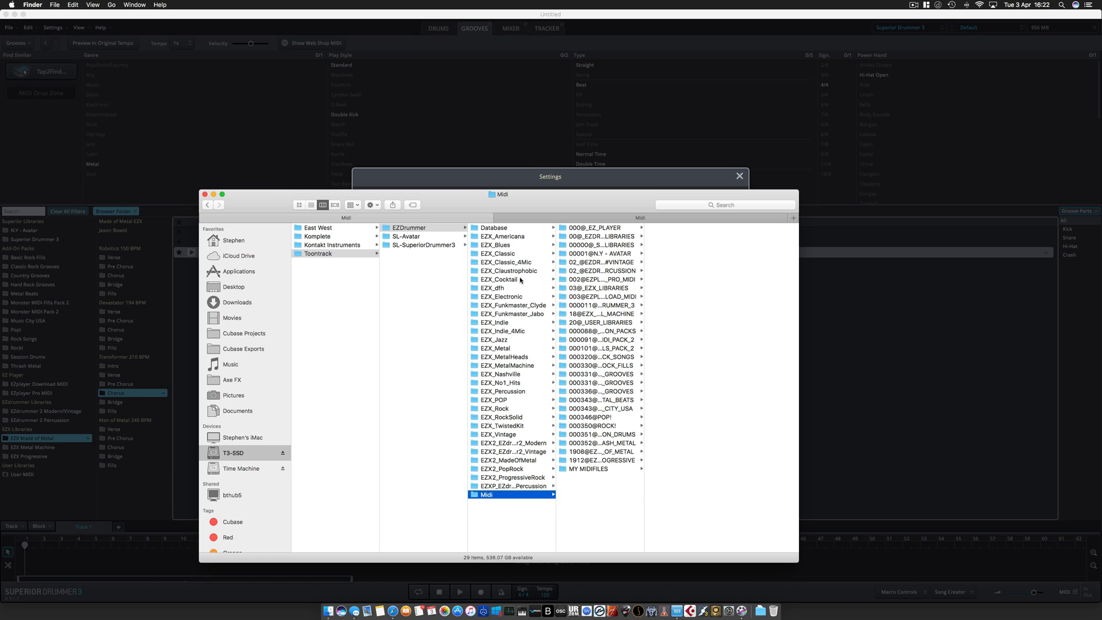
Select the custom groove folders in Music > Midi, from Abbey road through Studio Drummer
{"action": "left_click", "coordinate": [228, 363]}
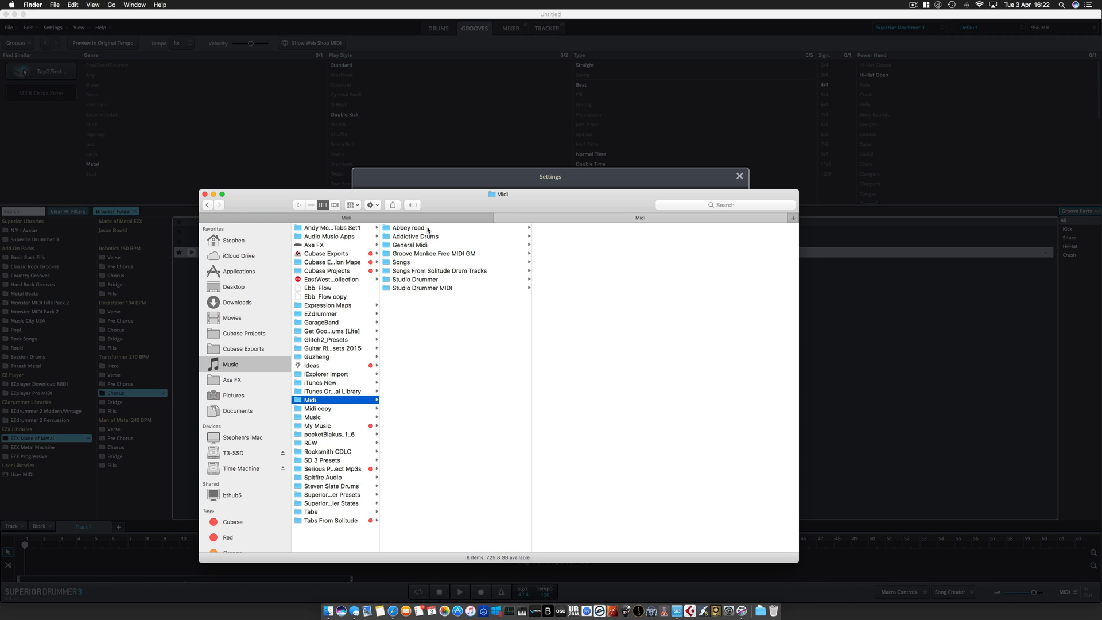
{"action": "left_click", "coordinate": [409, 227]}
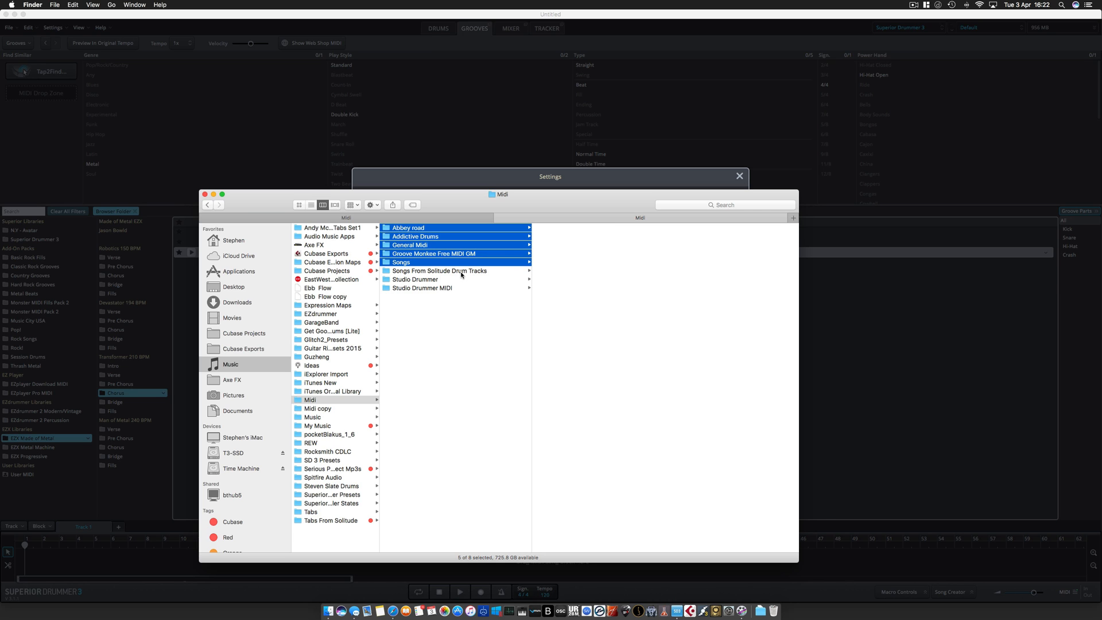
{"action": "left_click", "coordinate": [438, 270]}
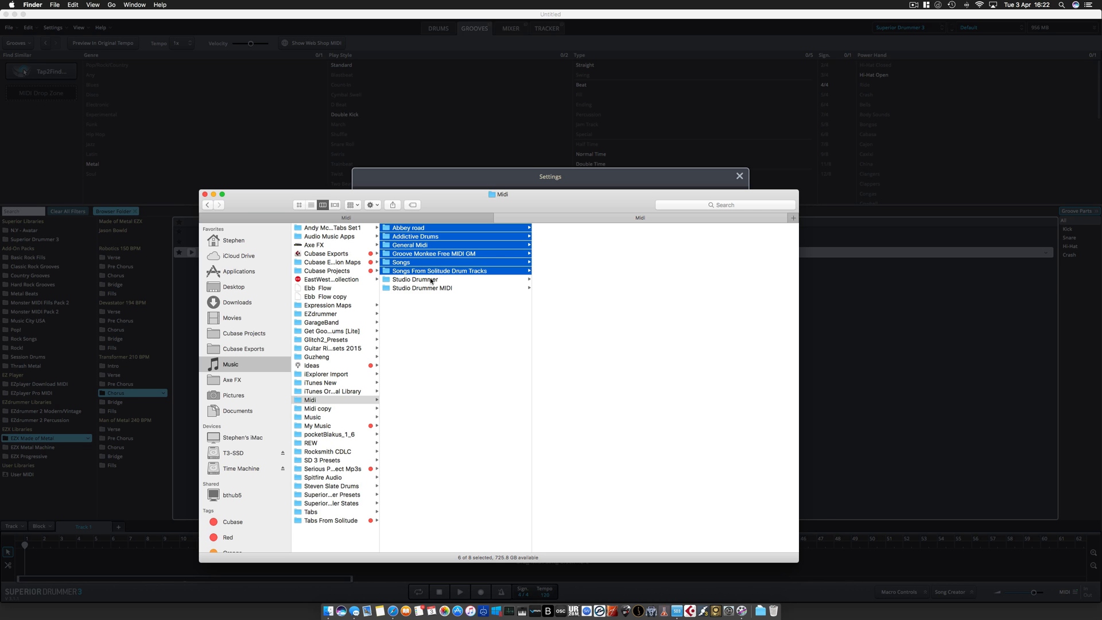
{"action": "left_click", "coordinate": [416, 279]}
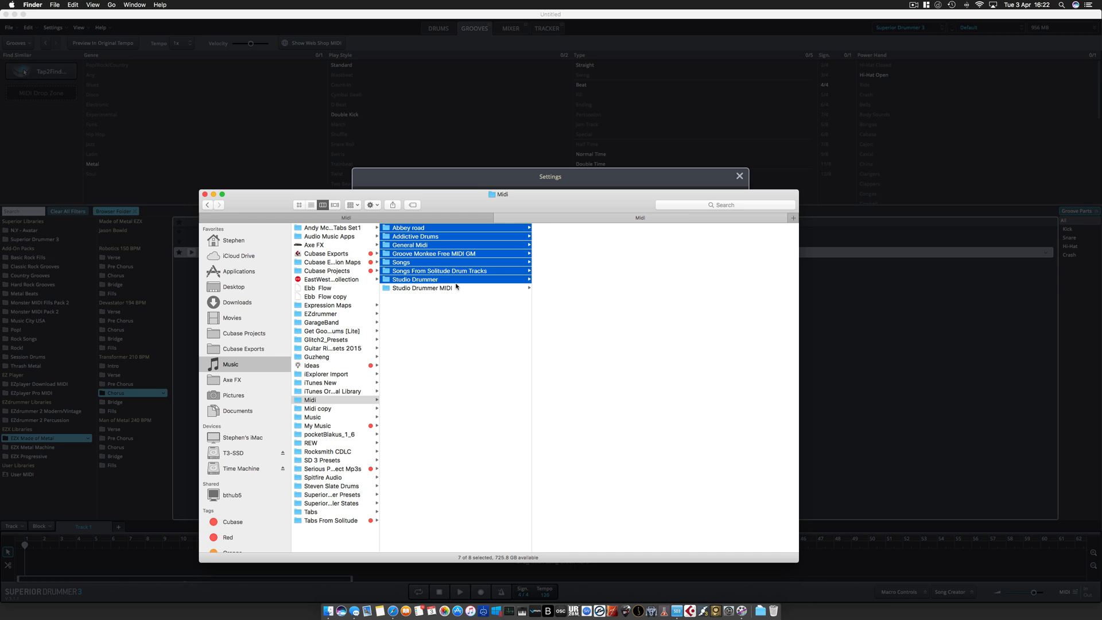
{"action": "left_click", "coordinate": [415, 279]}
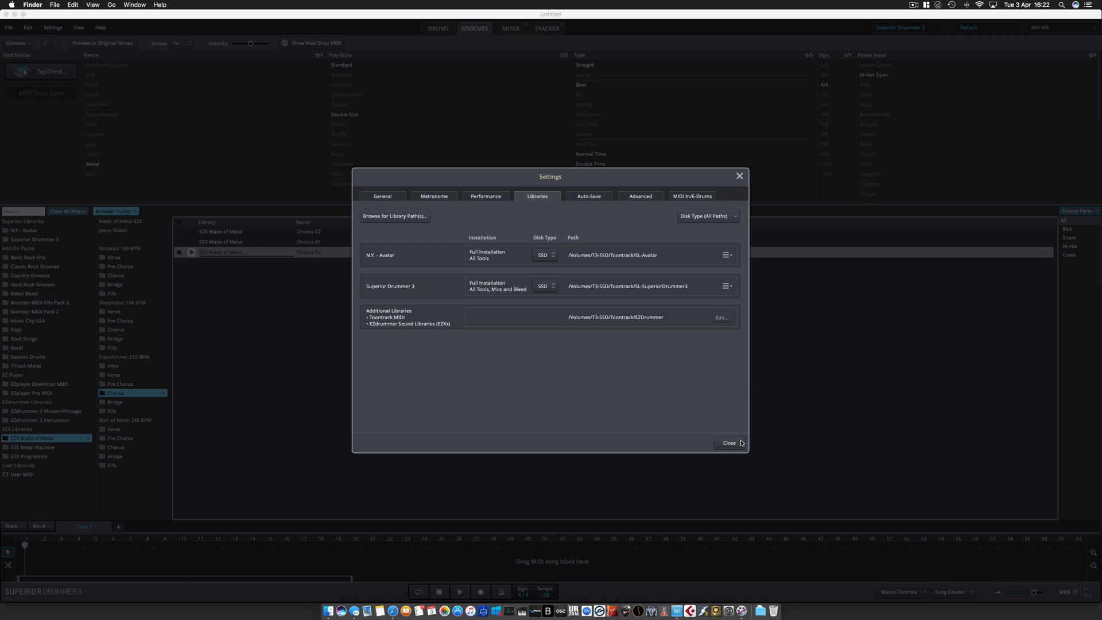
Close the library settings and quit Superior Drummer 3 without saving the untitled song
{"action": "left_click", "coordinate": [729, 443]}
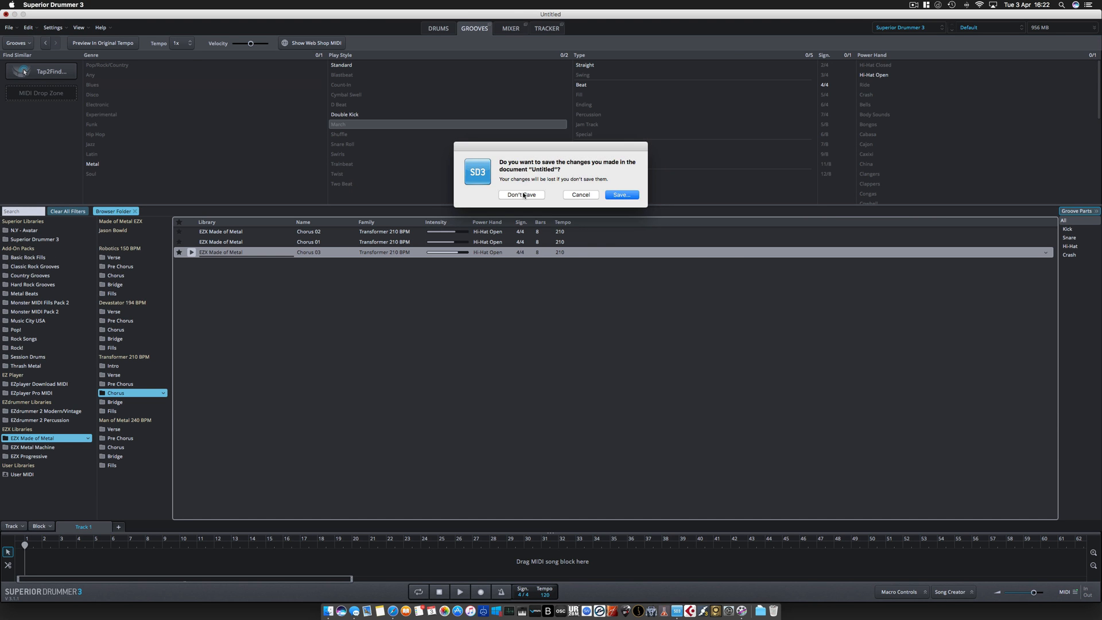
{"action": "left_click", "coordinate": [521, 194]}
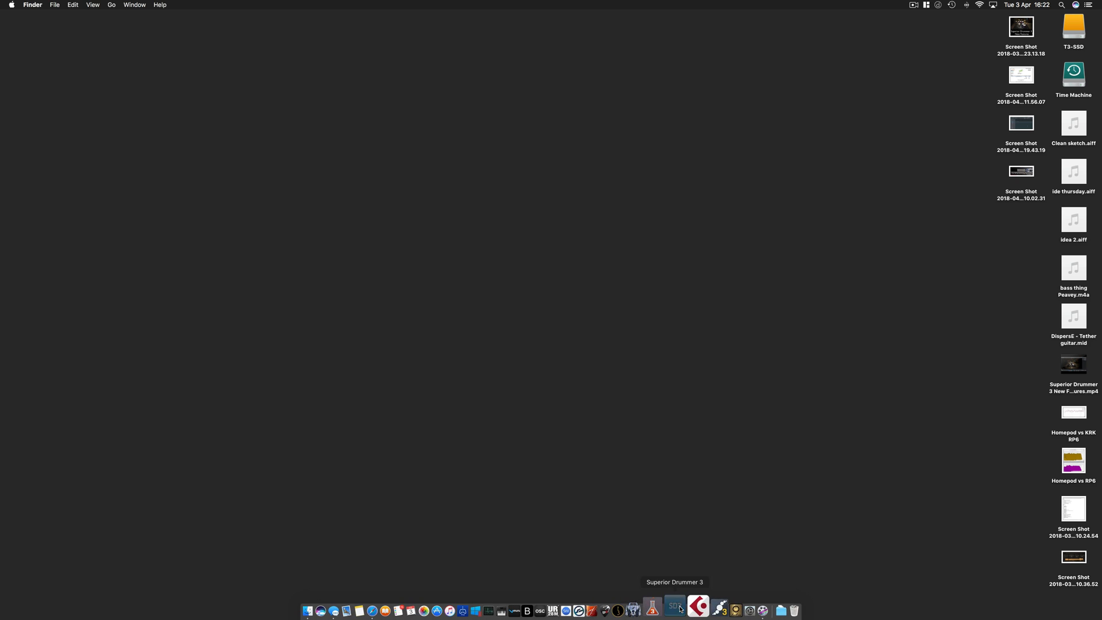
Relaunch Superior Drummer 3 and show the drums and mixer presets list
{"action": "left_click", "coordinate": [675, 608]}
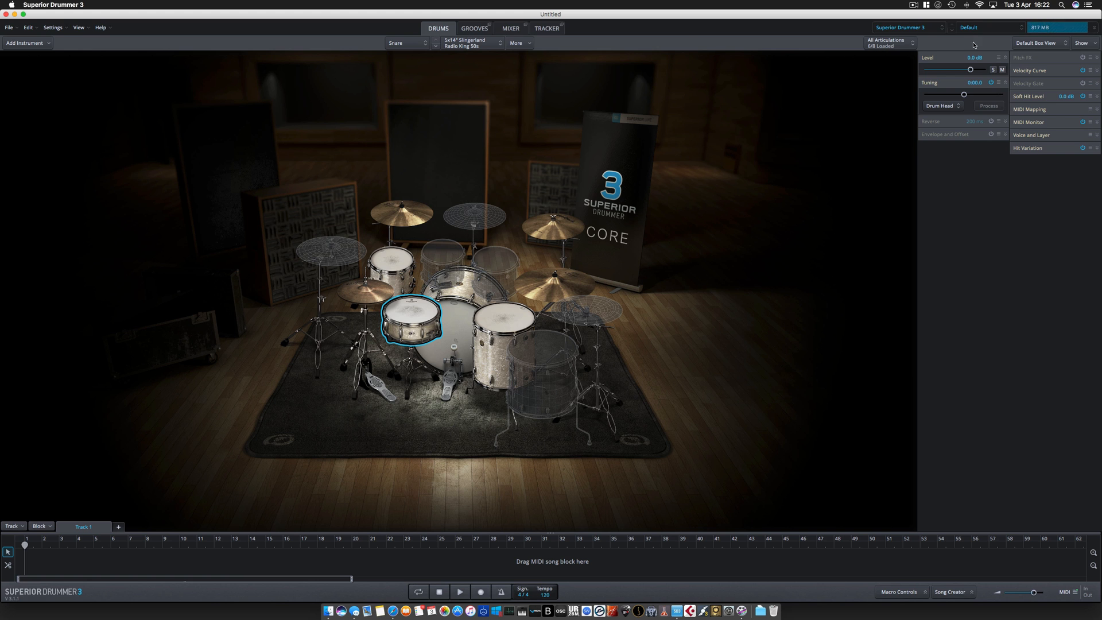
{"action": "left_click", "coordinate": [992, 28]}
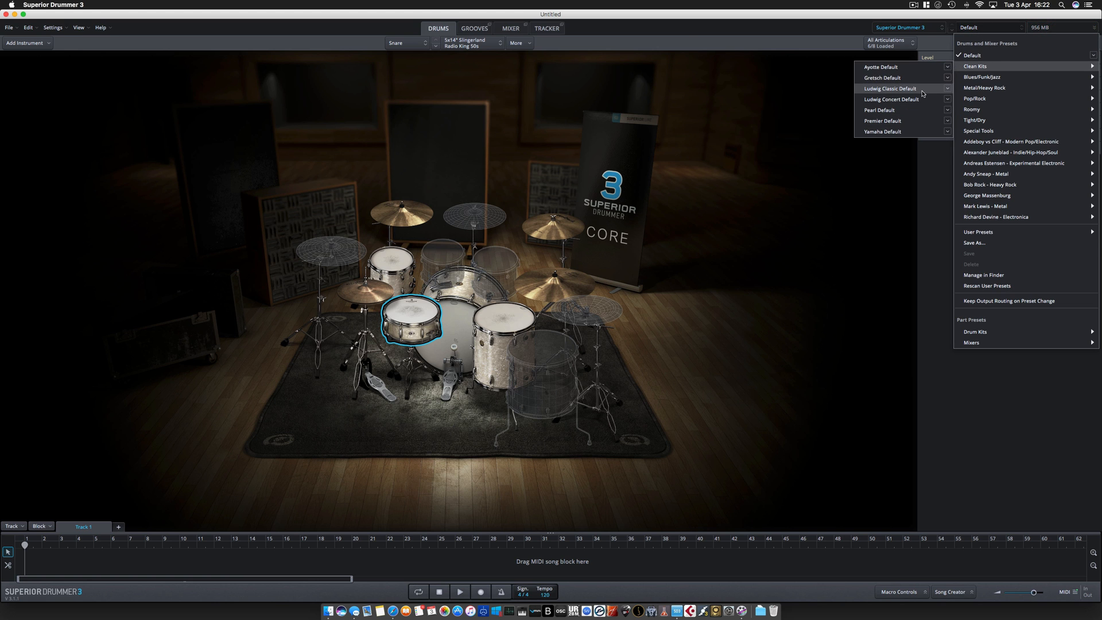
Load the Ludwig Classic Default kit and browse the new Abbey Road groove folder
{"action": "left_click", "coordinate": [889, 88]}
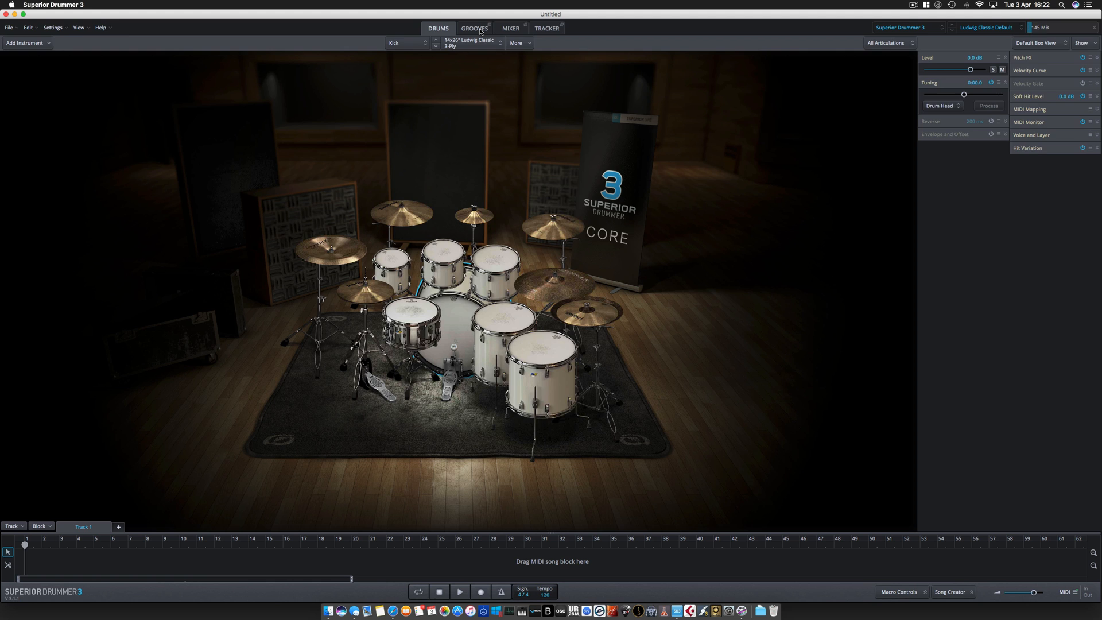
{"action": "left_click", "coordinate": [474, 27]}
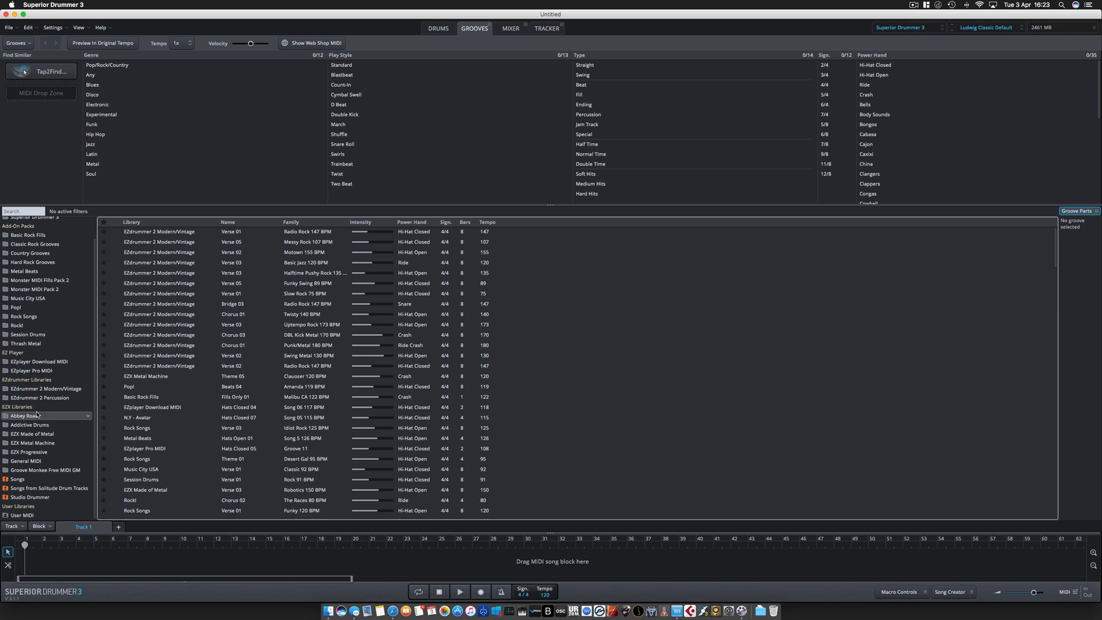
{"action": "left_click", "coordinate": [34, 416]}
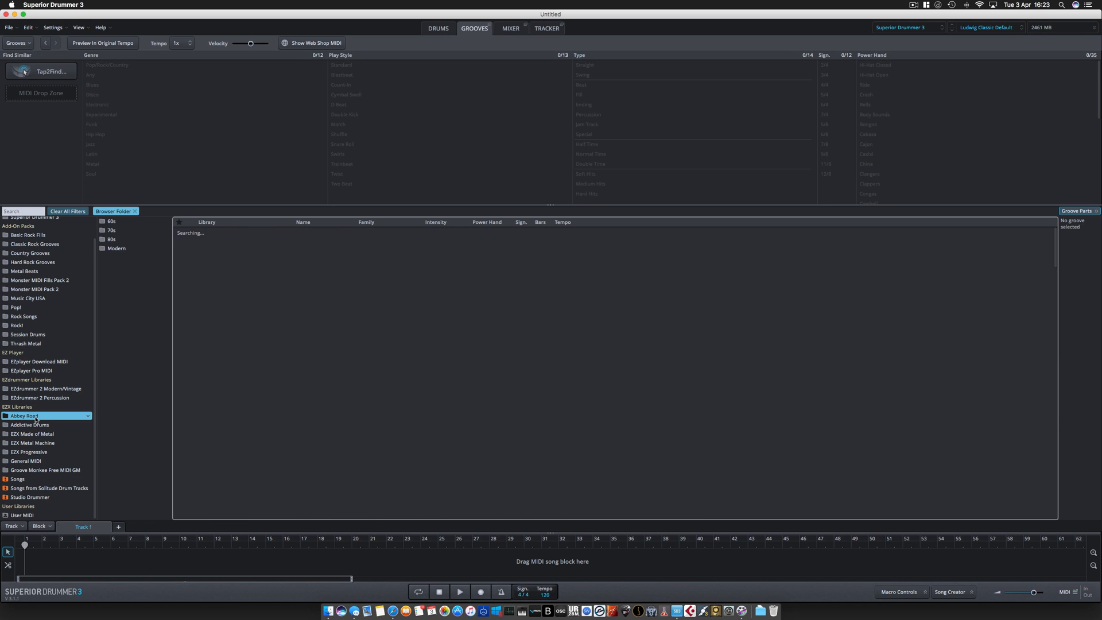
{"action": "left_click", "coordinate": [32, 416]}
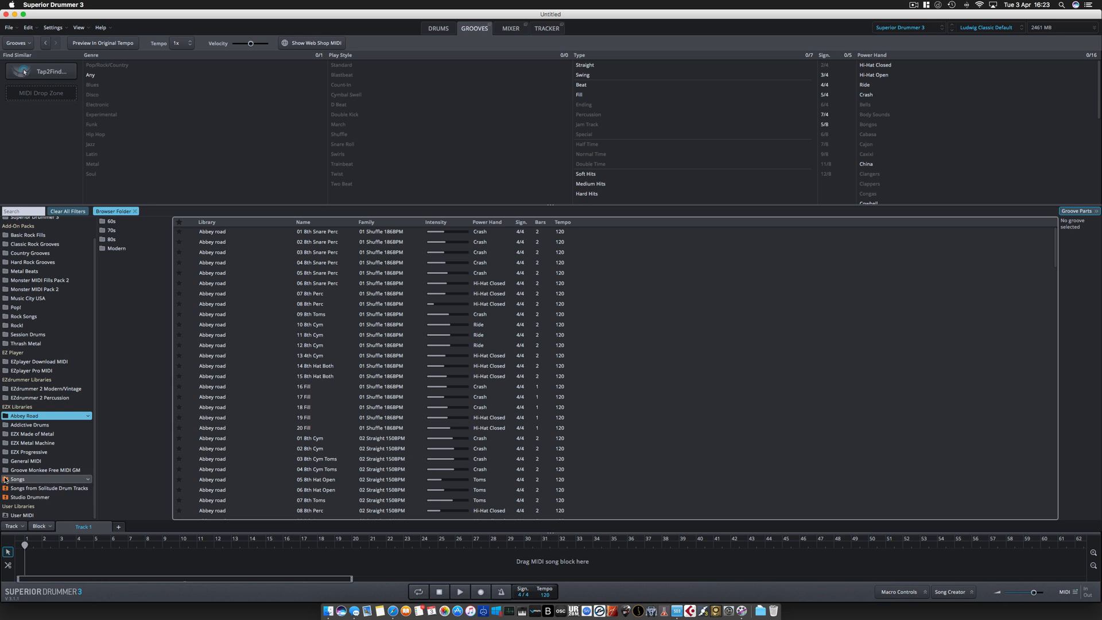
Add the Studio Drummer folder to the groove database and browse its grooves
{"action": "right_click", "coordinate": [23, 497]}
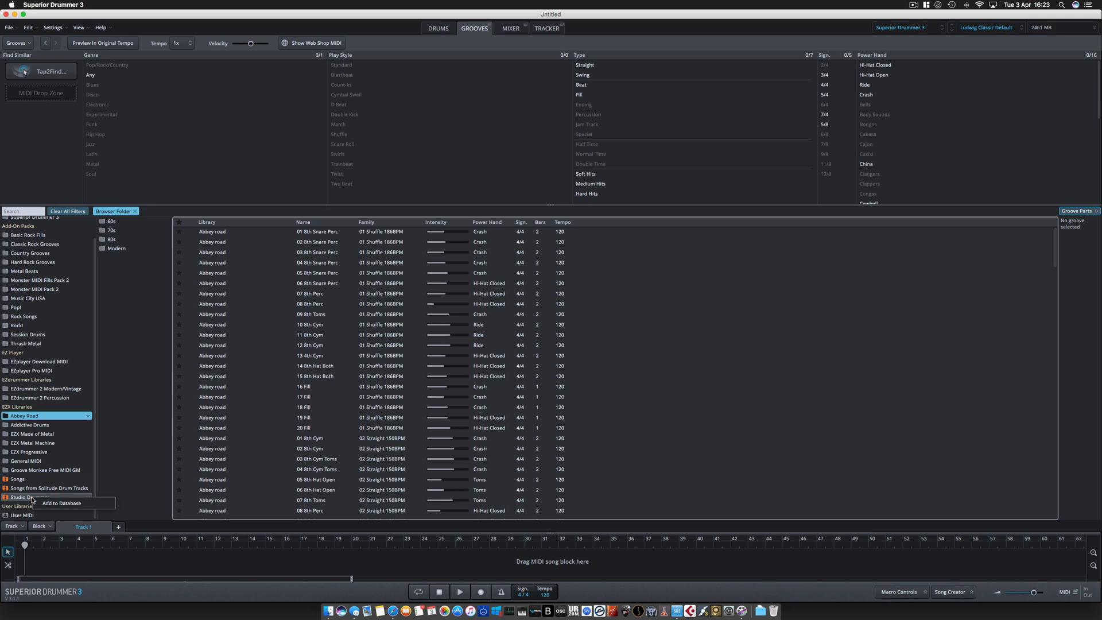
{"action": "mouse_move", "coordinate": [55, 502]}
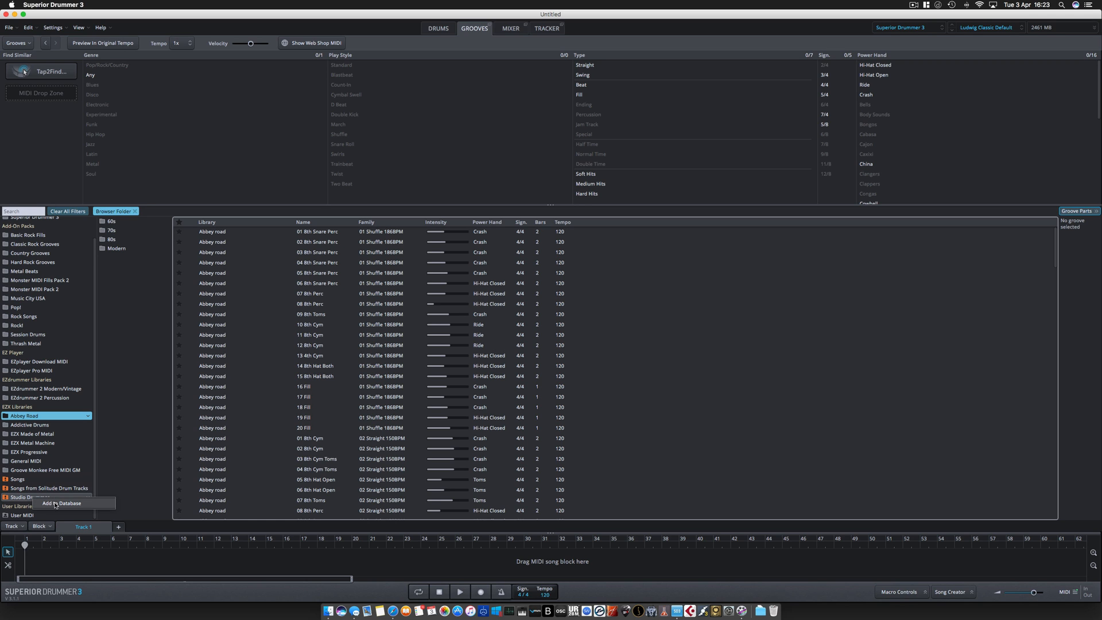
{"action": "left_click", "coordinate": [60, 503]}
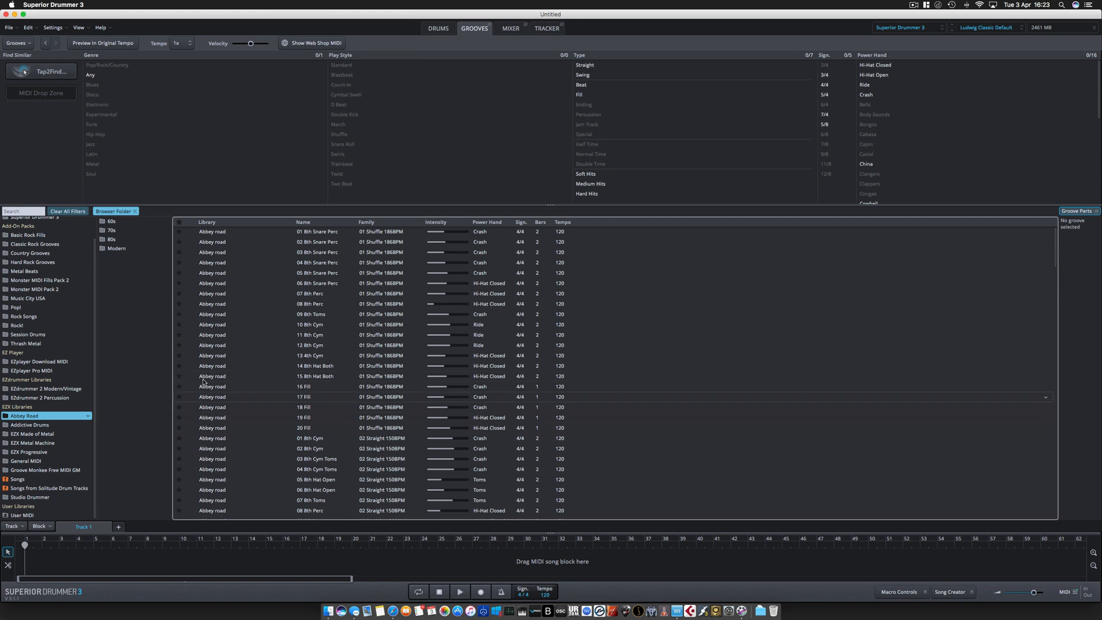
{"action": "left_click", "coordinate": [30, 497]}
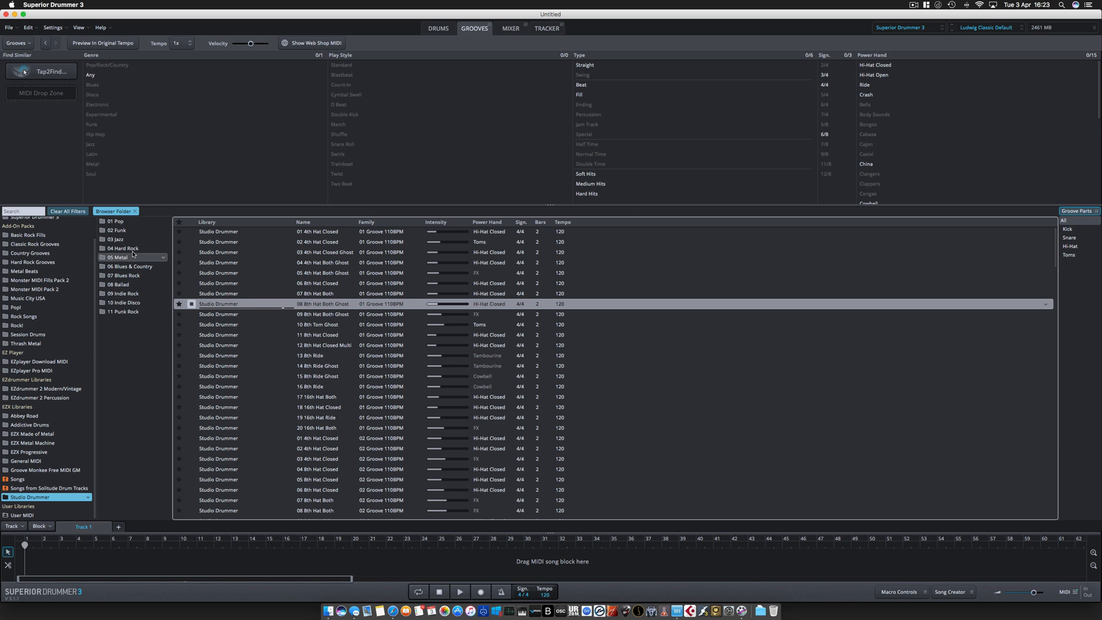
Place 01 Variation from 03 Jazz > 20 Fill 140BPM on the song track near bar 19
{"action": "left_click", "coordinate": [116, 239]}
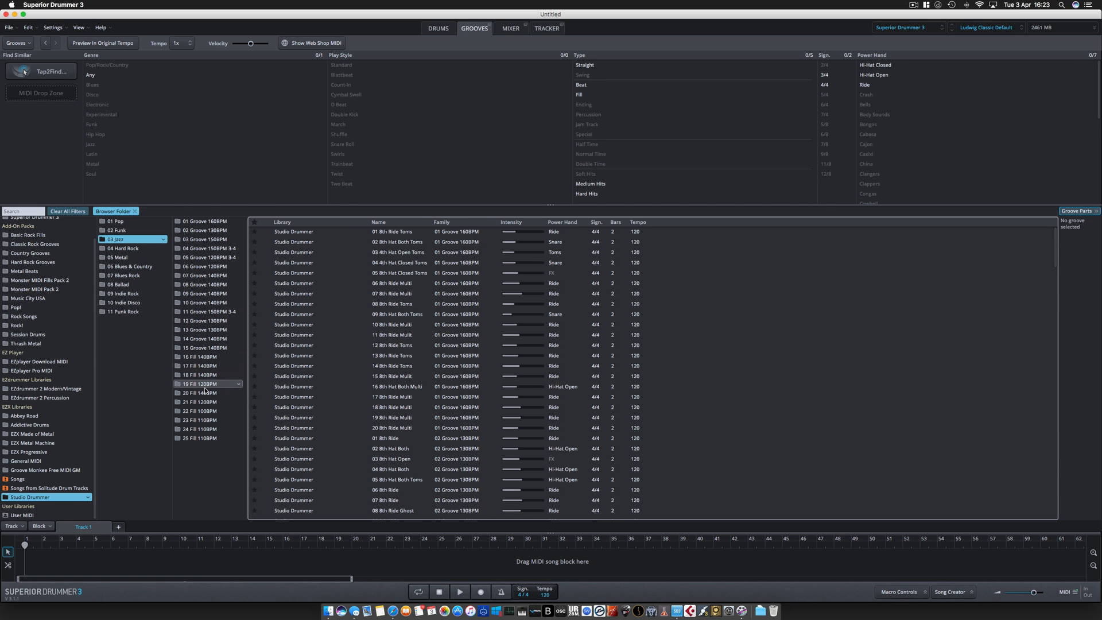
{"action": "left_click", "coordinate": [201, 392]}
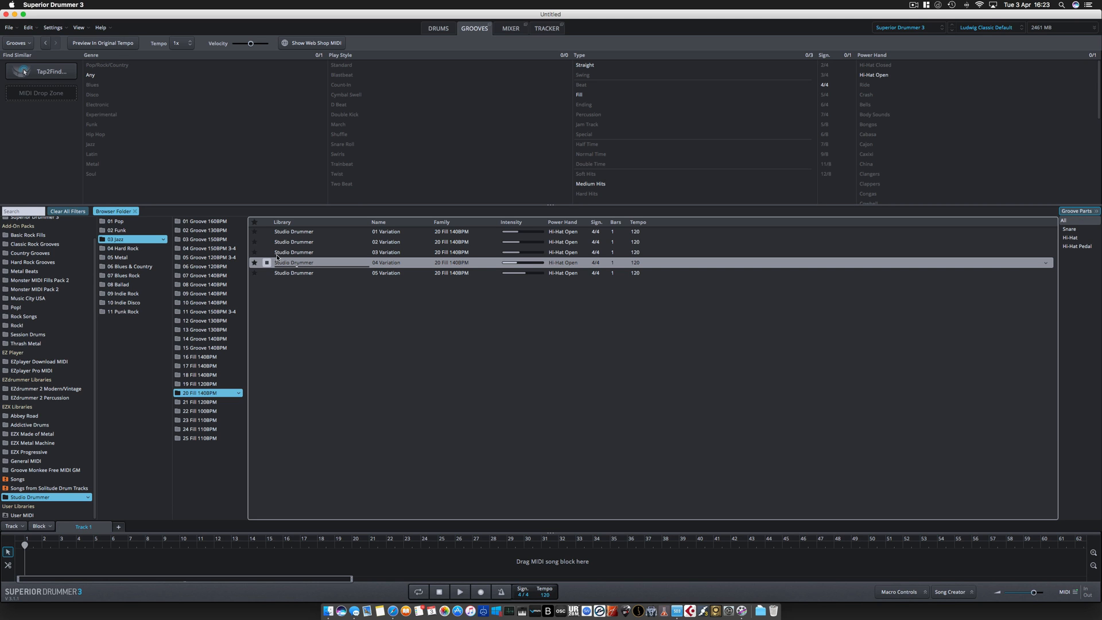
{"action": "left_click", "coordinate": [292, 251]}
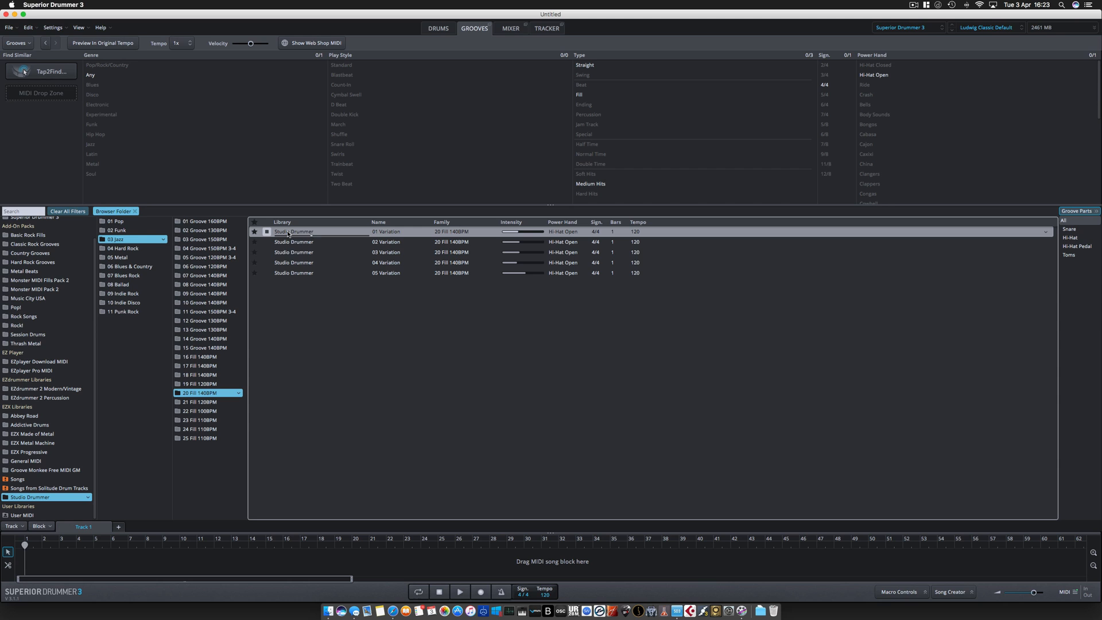
{"action": "left_click_drag", "start_coordinate": [295, 230], "coordinate": [336, 563]}
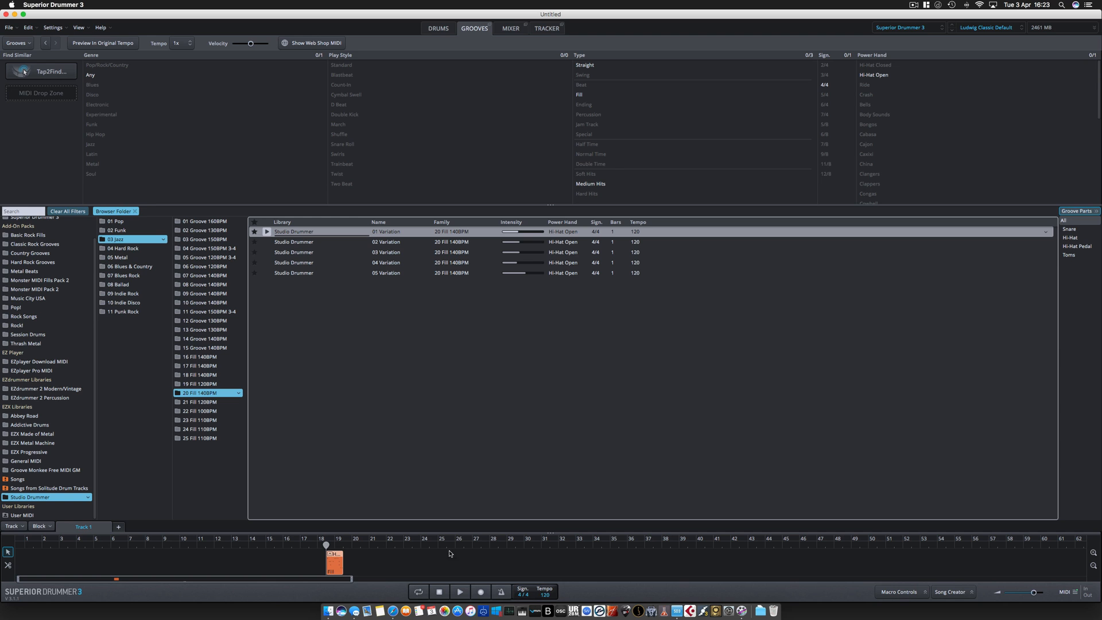
View the MIDI In/E-Drum preset choices for the Studio Drummer and Abbey Road libraries
{"action": "right_click", "coordinate": [23, 497]}
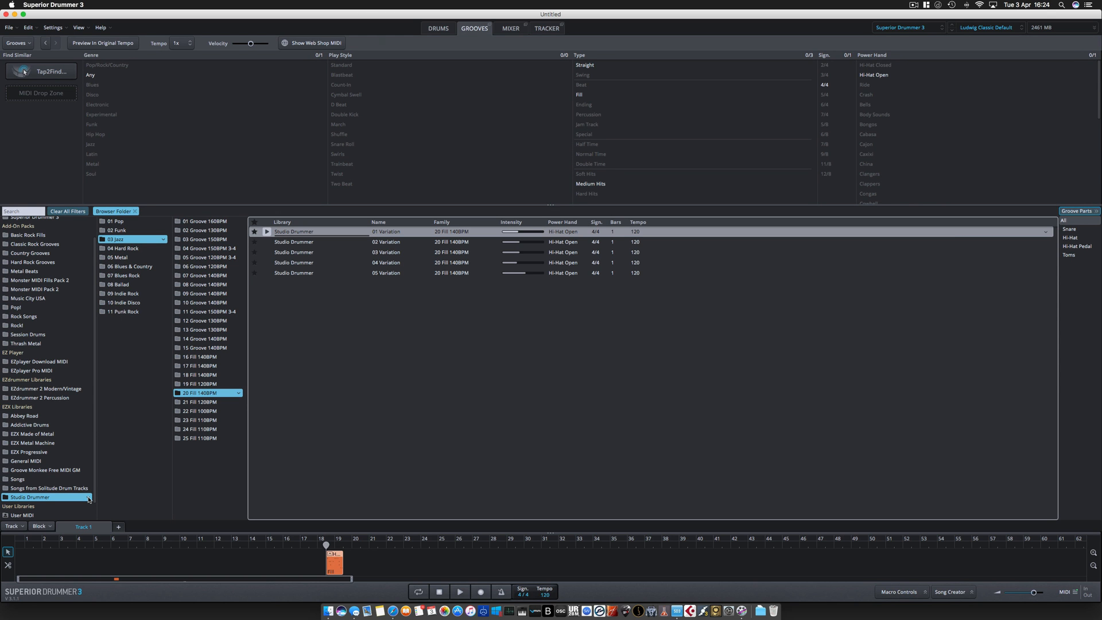
{"action": "right_click", "coordinate": [34, 497]}
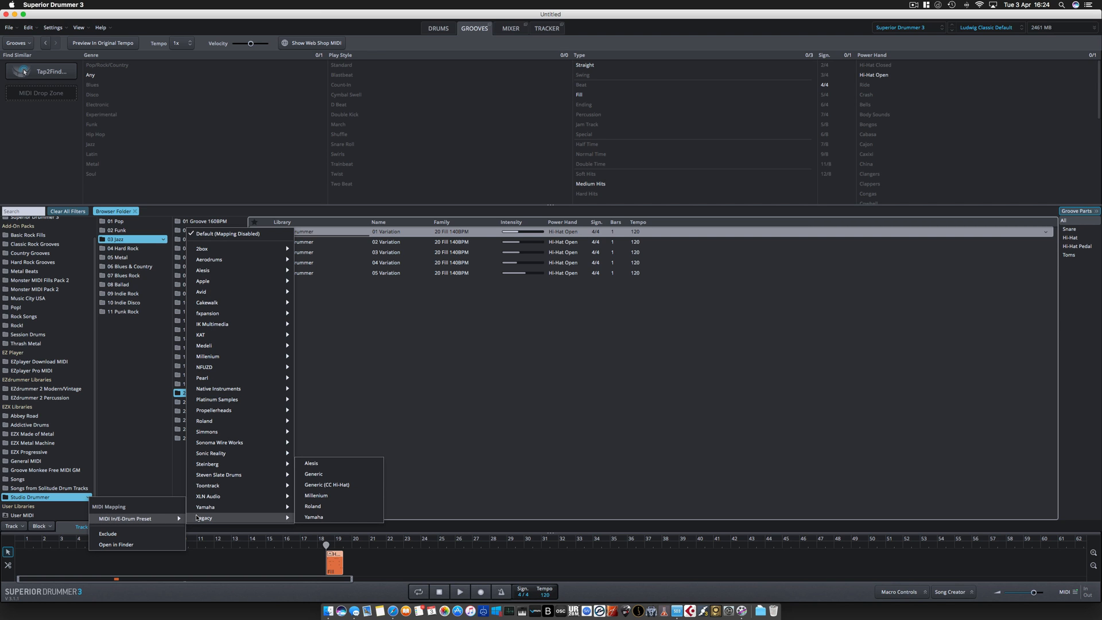
{"action": "mouse_move", "coordinate": [206, 507]}
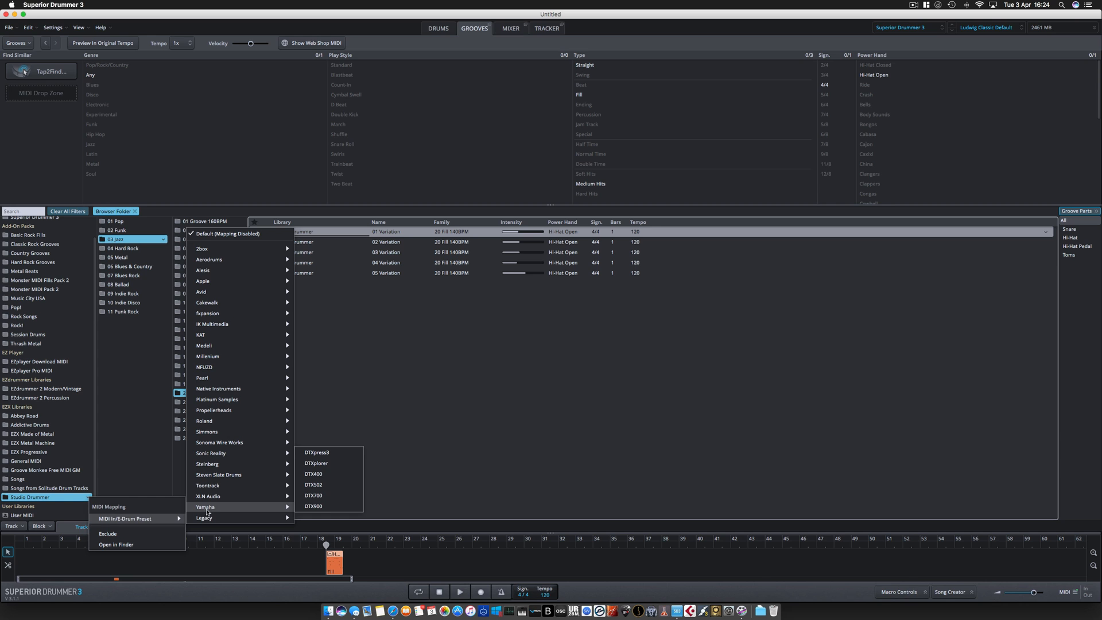
{"action": "mouse_move", "coordinate": [230, 432]}
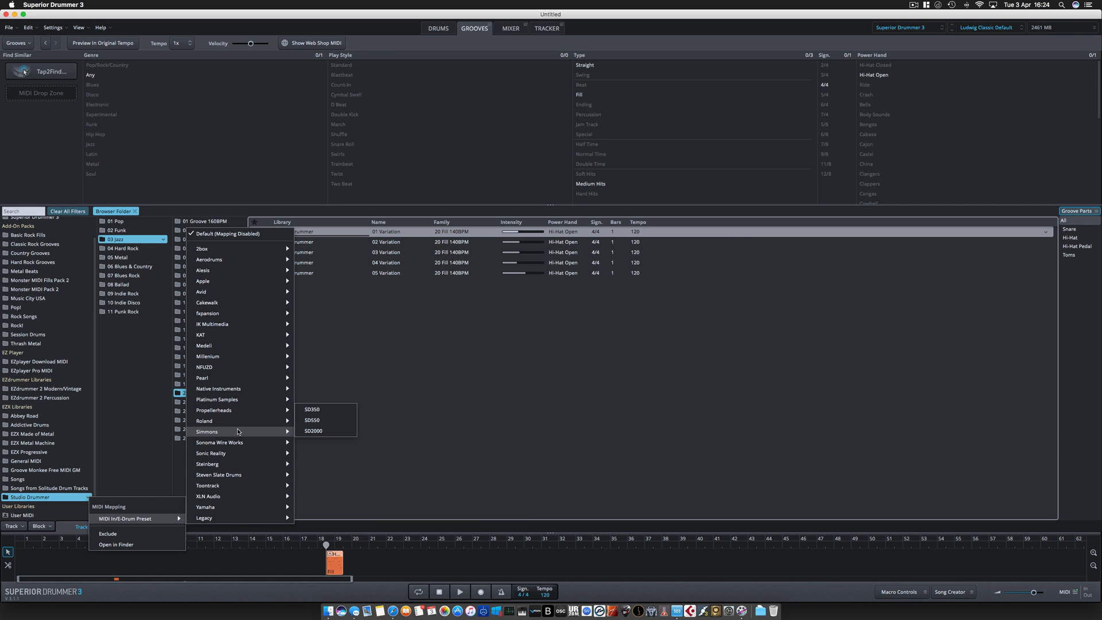
{"action": "mouse_move", "coordinate": [218, 388]}
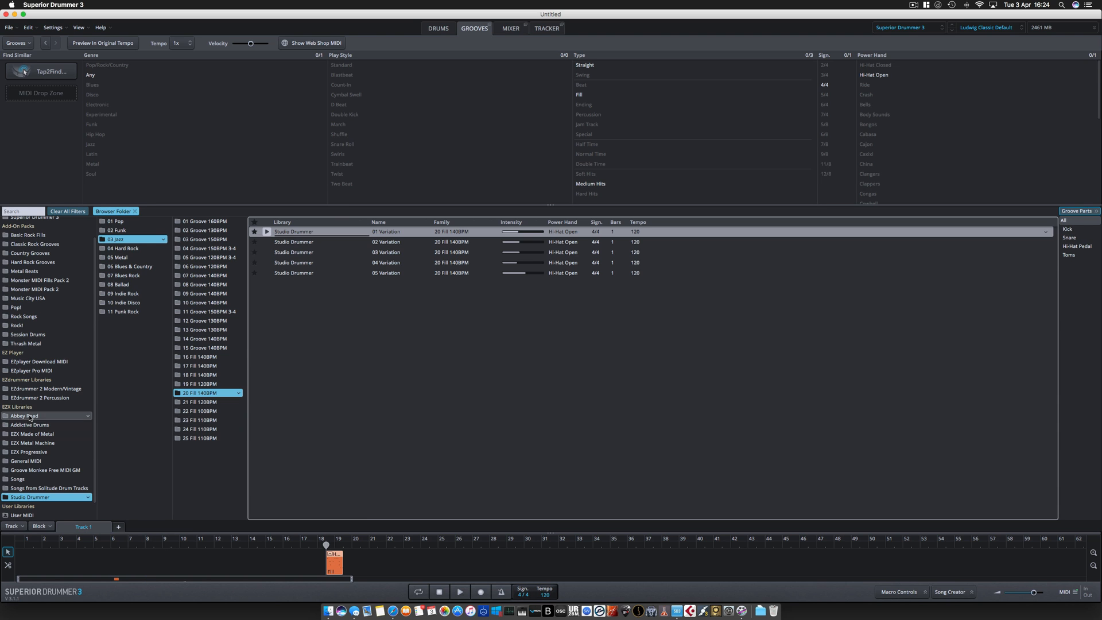
{"action": "right_click", "coordinate": [25, 415]}
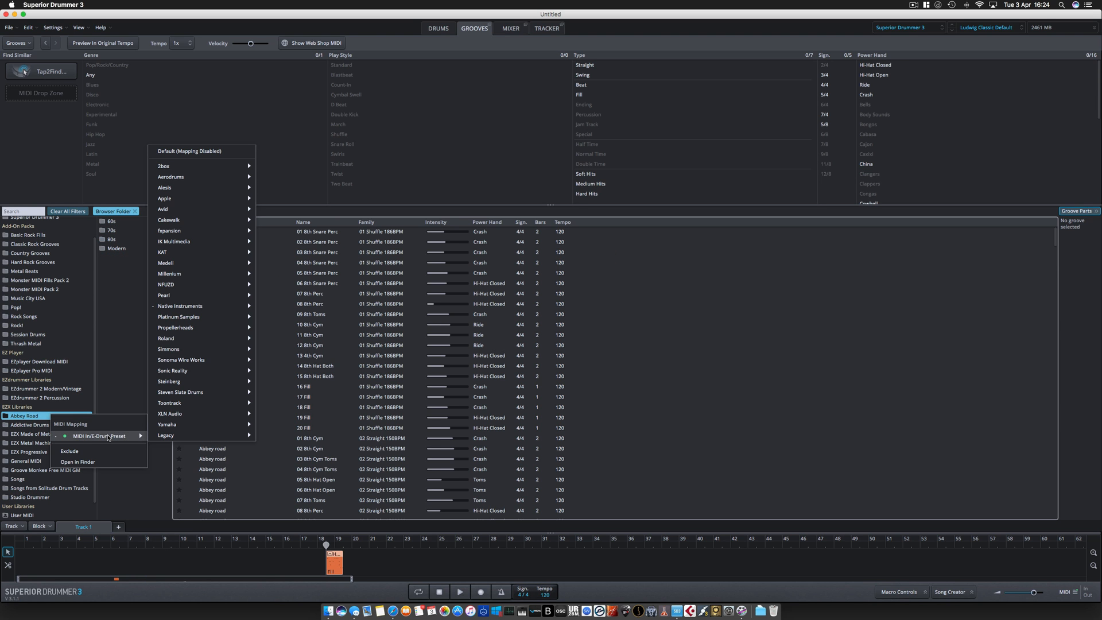
{"action": "mouse_move", "coordinate": [147, 436]}
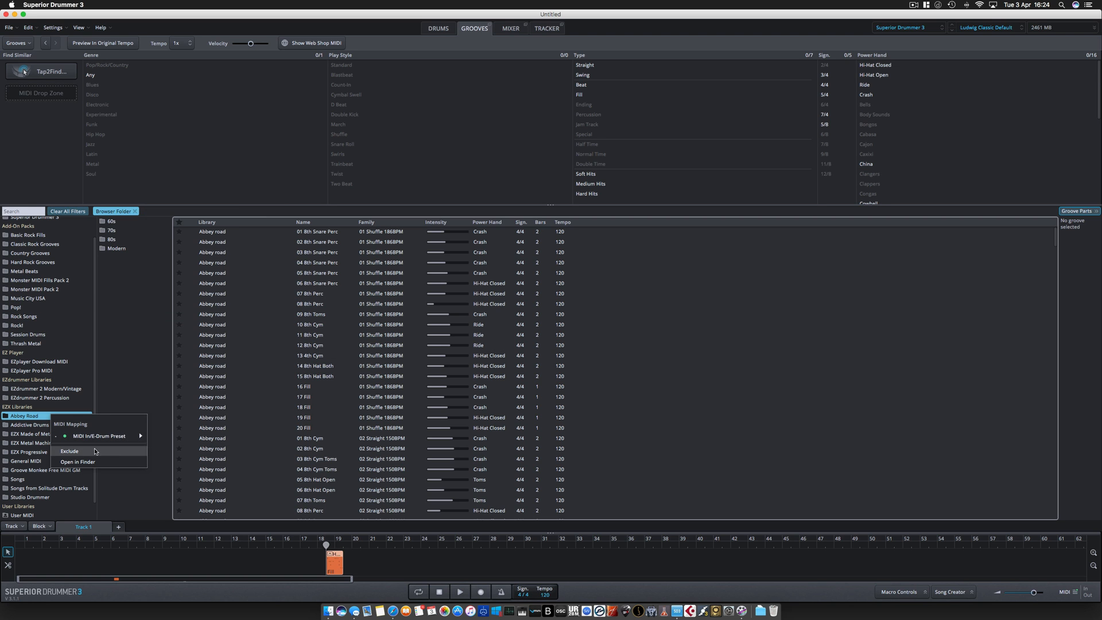
Check the Addictive Drums and Groove Monkee library options and the e-drum preset brands
{"action": "left_click", "coordinate": [26, 425]}
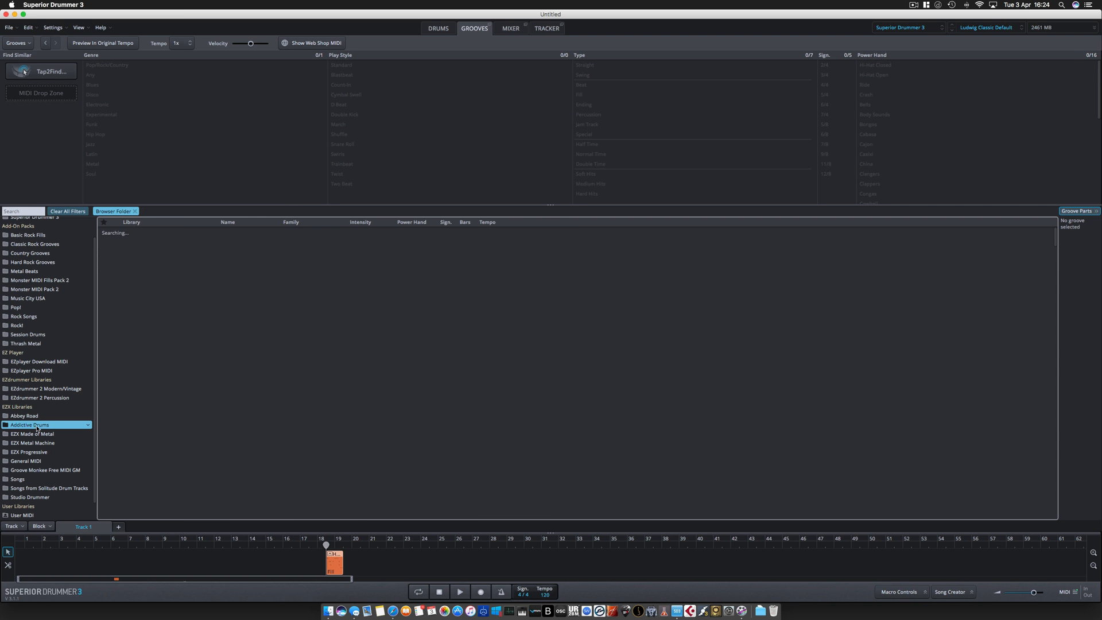
{"action": "right_click", "coordinate": [40, 425]}
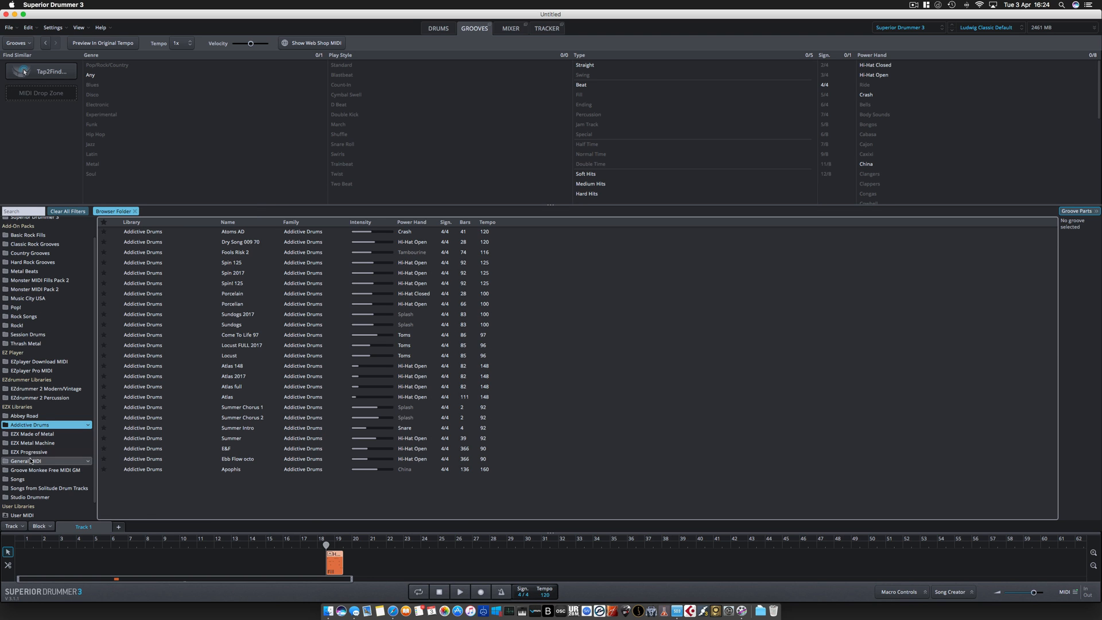
{"action": "right_click", "coordinate": [23, 460]}
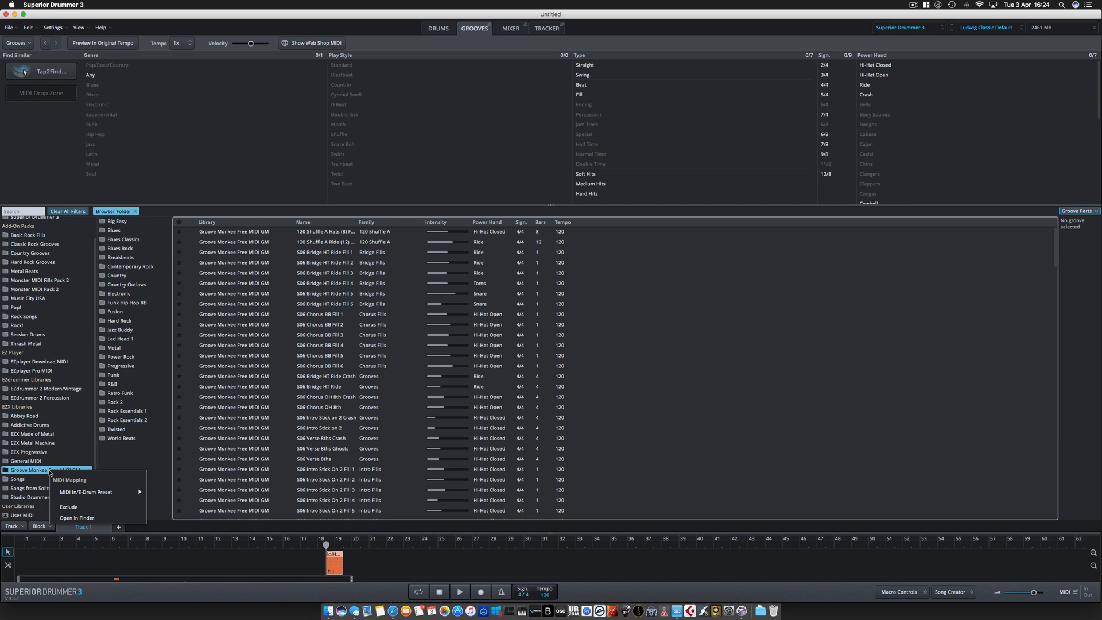
{"action": "left_click", "coordinate": [85, 492]}
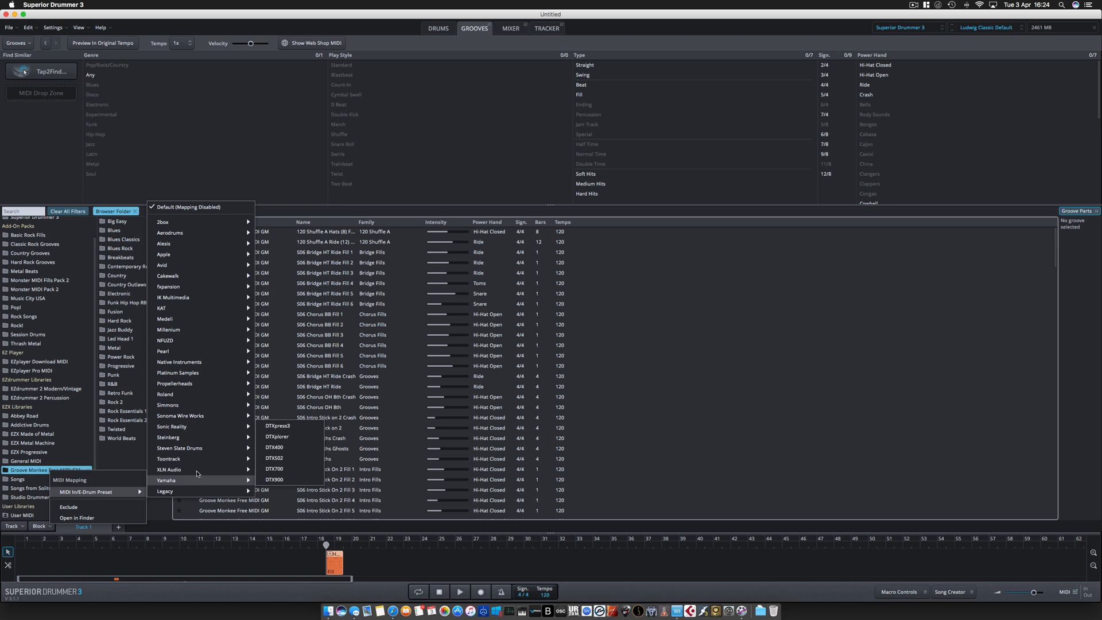
{"action": "mouse_move", "coordinate": [165, 491]}
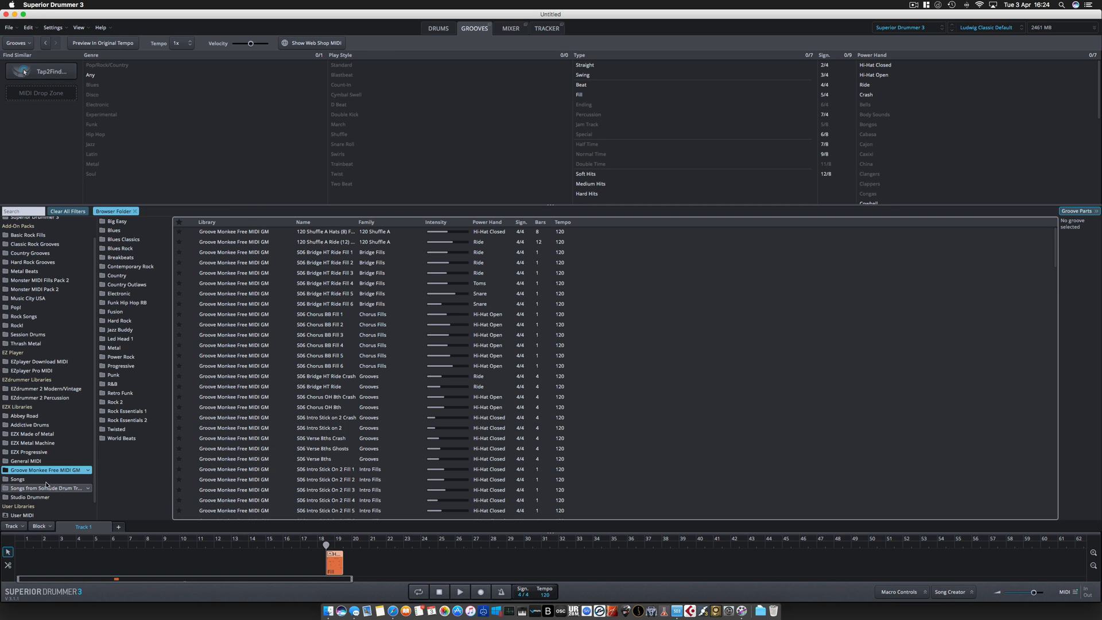
Review the Songs library options, then browse Studio Drummer to the 03 Jazz 18 Fill 140BPM grooves
{"action": "left_click", "coordinate": [17, 478]}
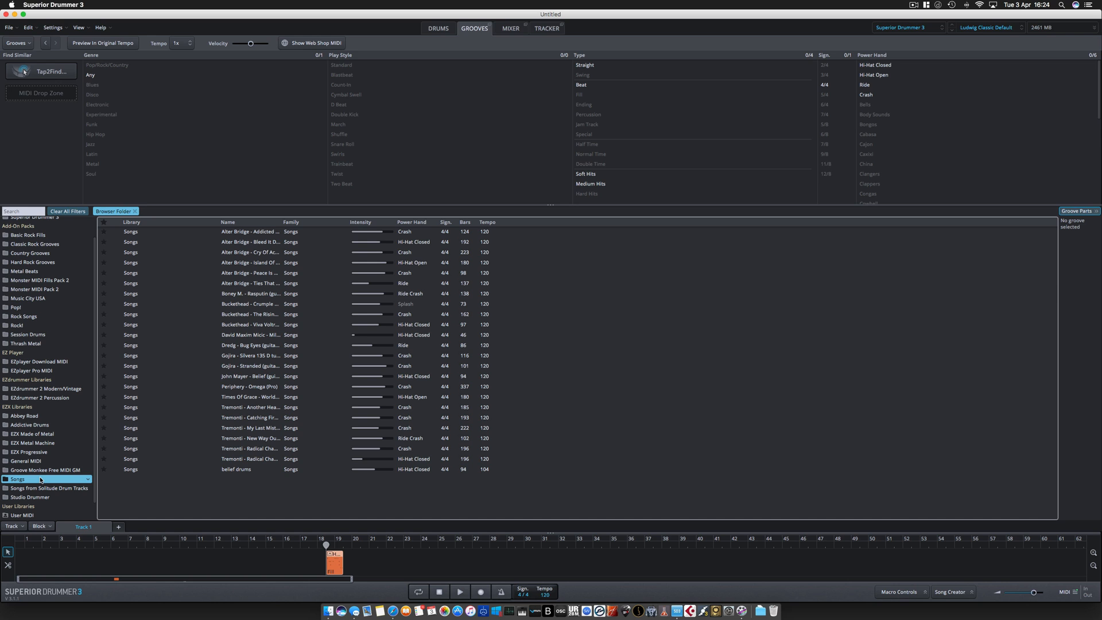
{"action": "mouse_move", "coordinate": [217, 284]}
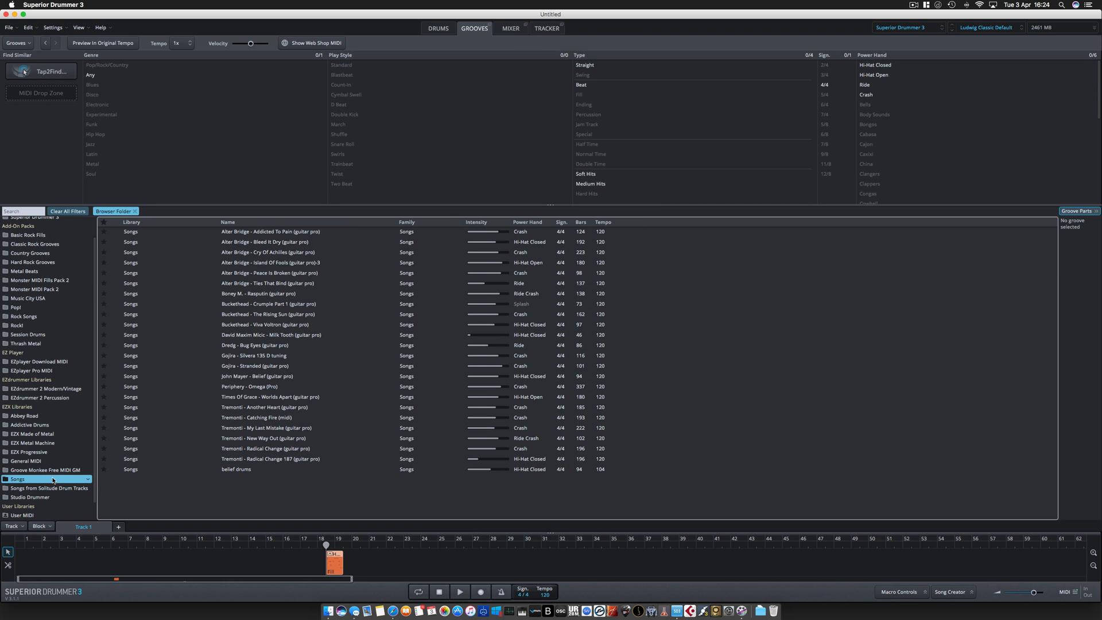
{"action": "right_click", "coordinate": [18, 479]}
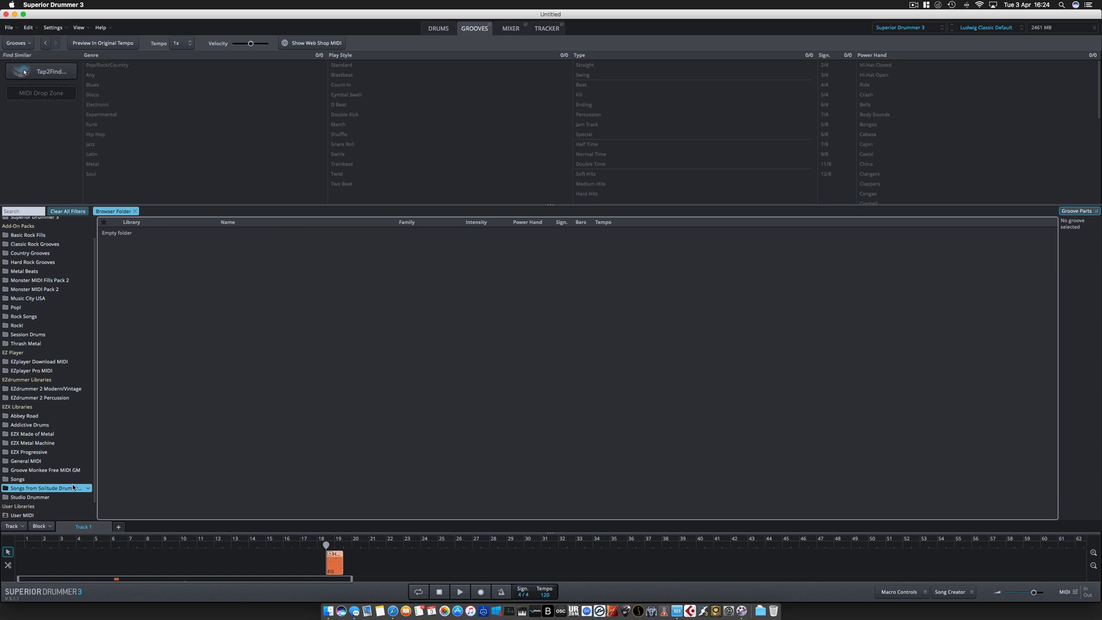
{"action": "left_click", "coordinate": [28, 497]}
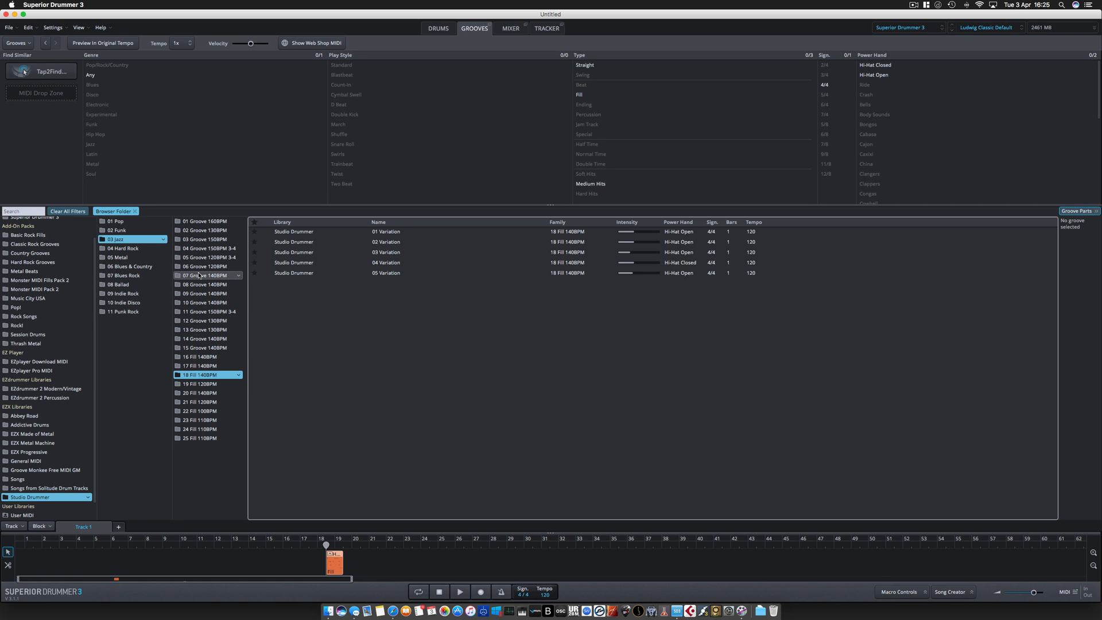
Audition a 07 Groove 140BPM jazz groove, then switch to the Abbey Road library
{"action": "left_click", "coordinate": [204, 275]}
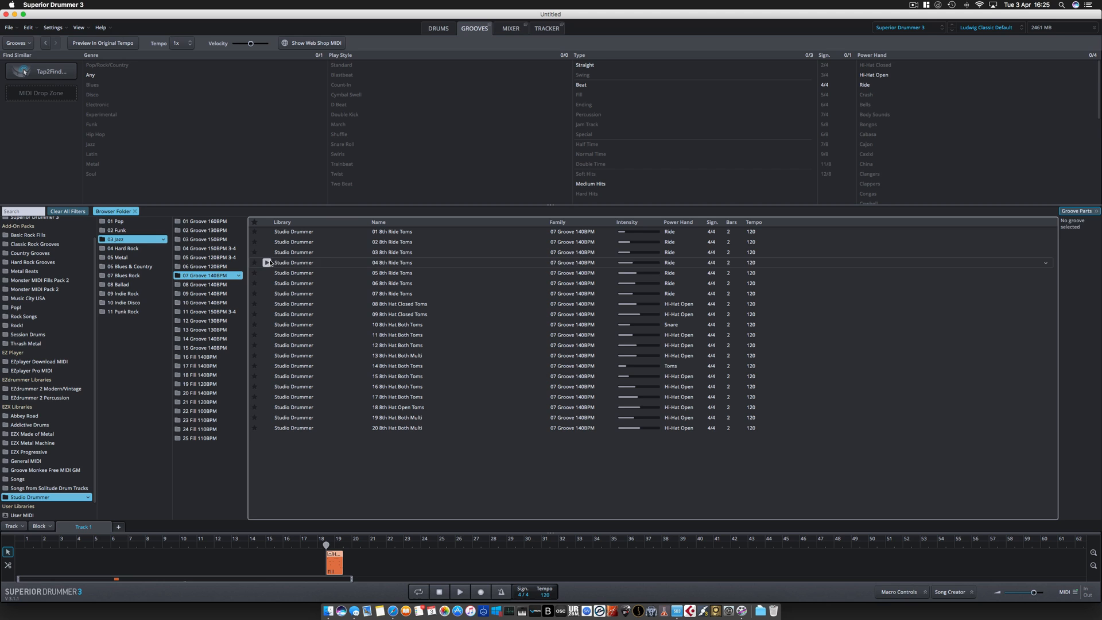
{"action": "left_click", "coordinate": [393, 262]}
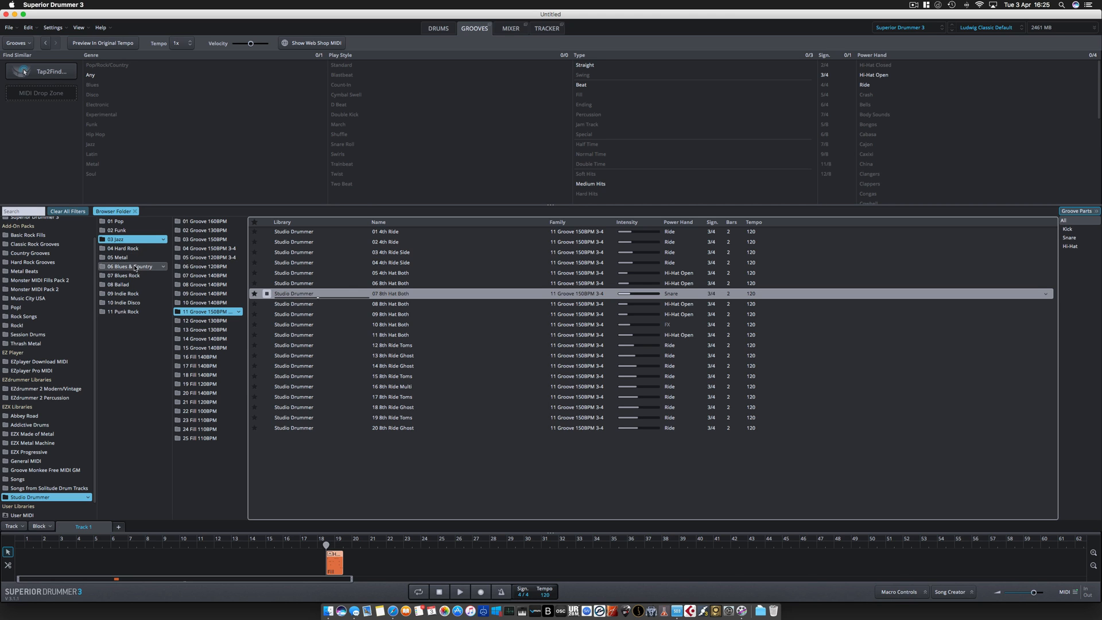
{"action": "mouse_move", "coordinate": [84, 431]}
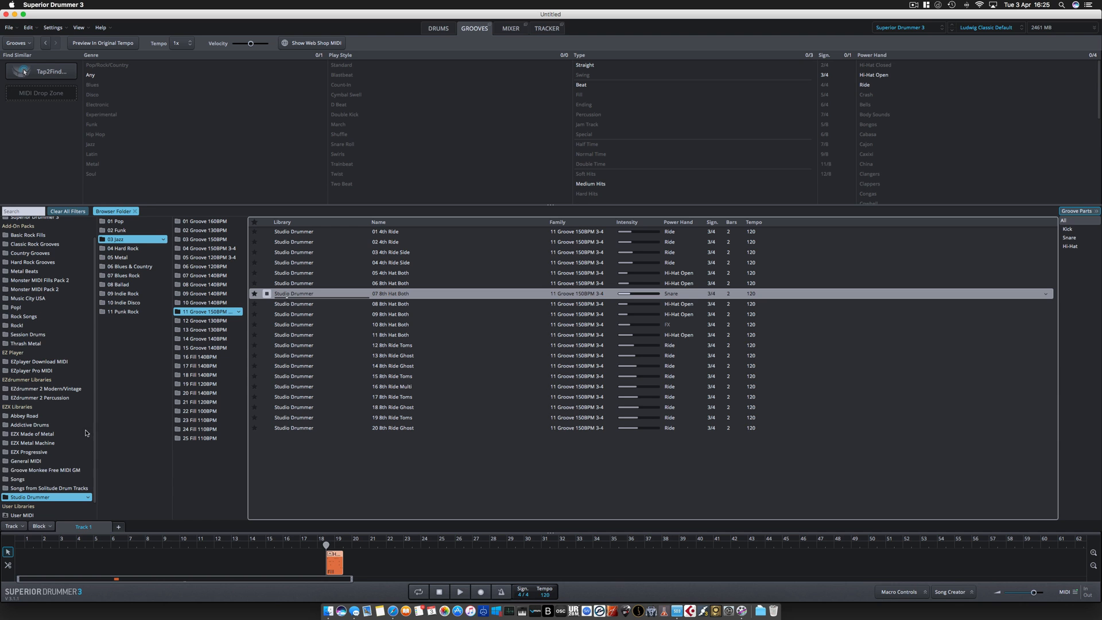
{"action": "left_click", "coordinate": [23, 415]}
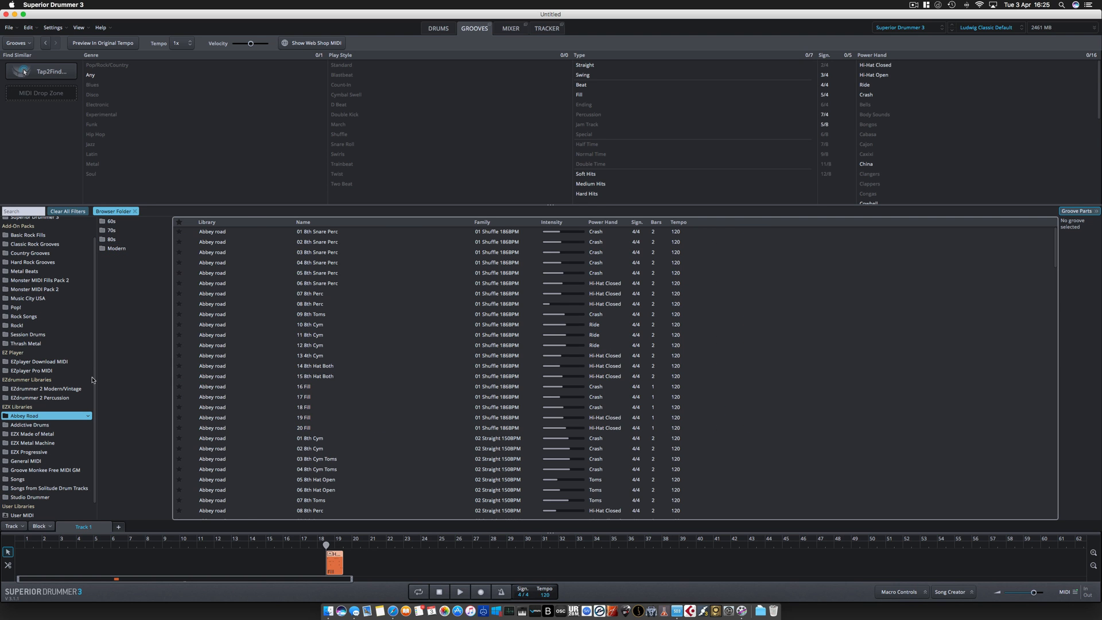
Audition Abbey Road 80s grooves and pick the 03 Fourtyfour 144BPM 14 8th Ride groove
{"action": "left_click", "coordinate": [113, 239]}
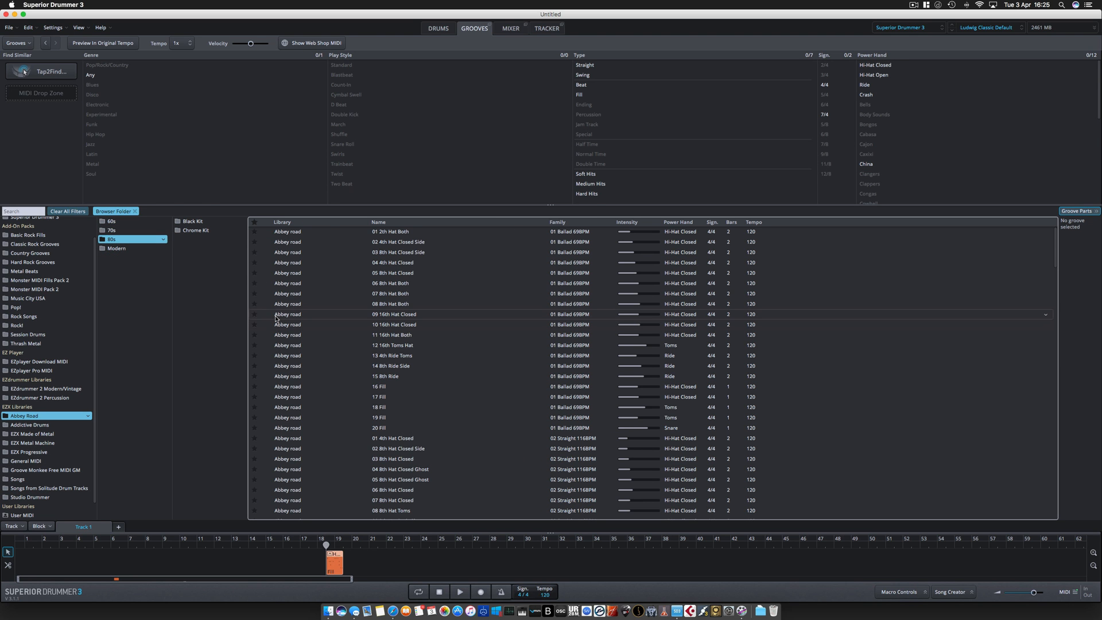
{"action": "left_click", "coordinate": [395, 313]}
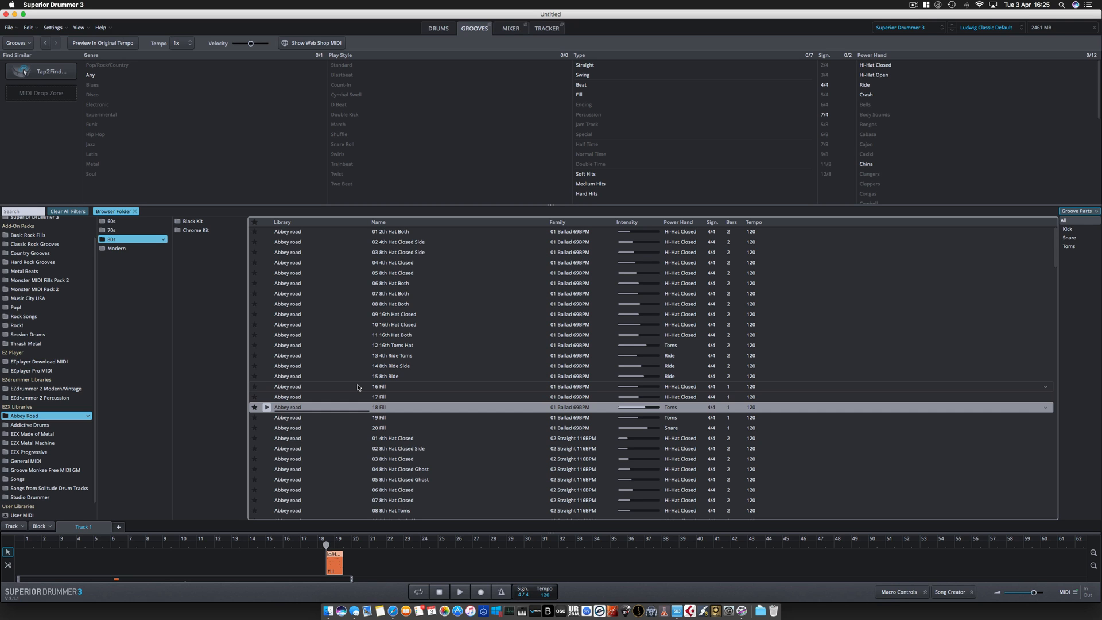
{"action": "mouse_move", "coordinate": [354, 376]}
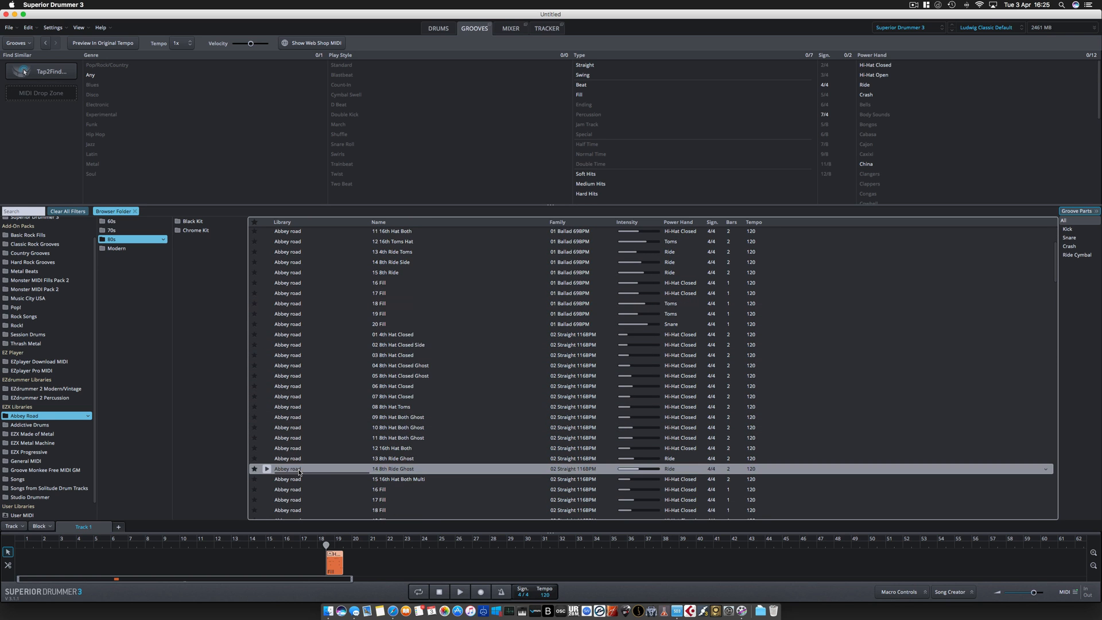
{"action": "mouse_move", "coordinate": [592, 417]}
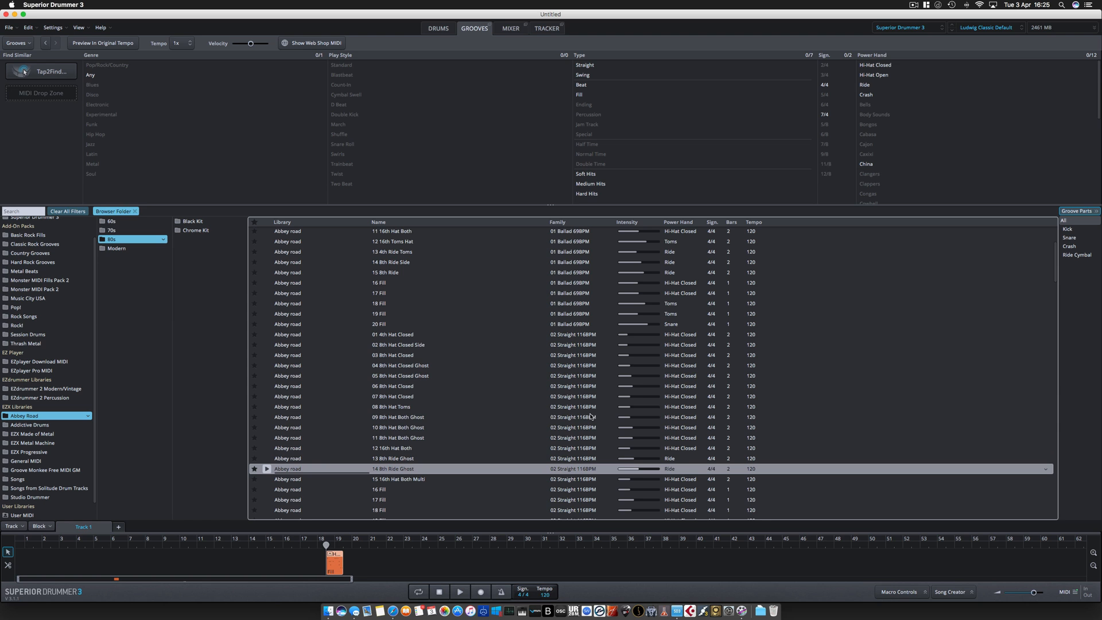
{"action": "mouse_move", "coordinate": [328, 427]}
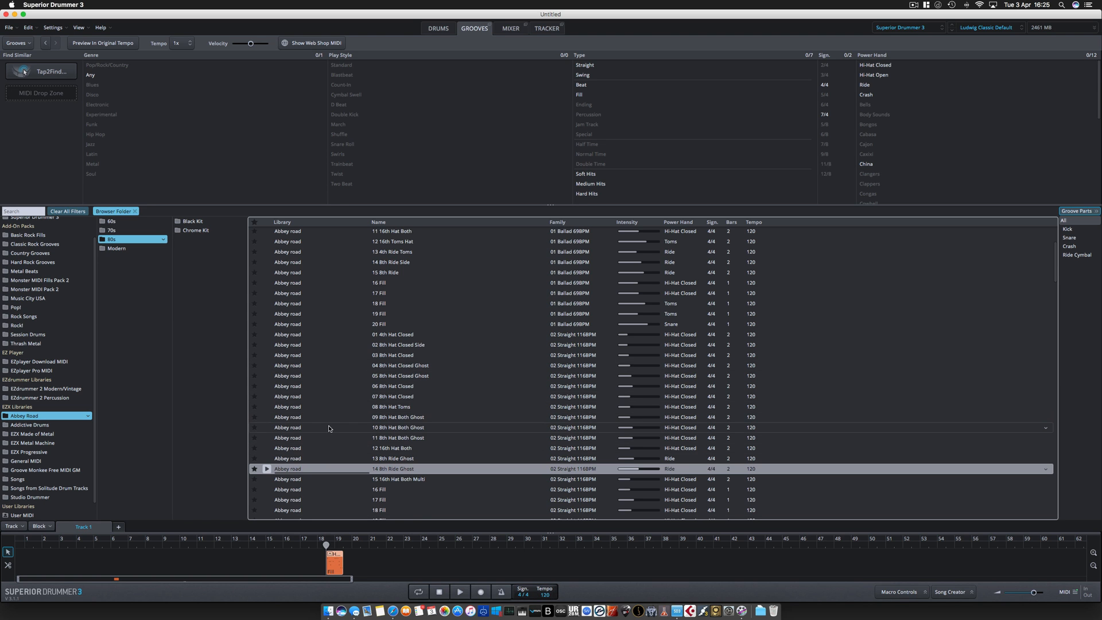
{"action": "scroll", "scroll_direction": "down", "scroll_amount": 3}
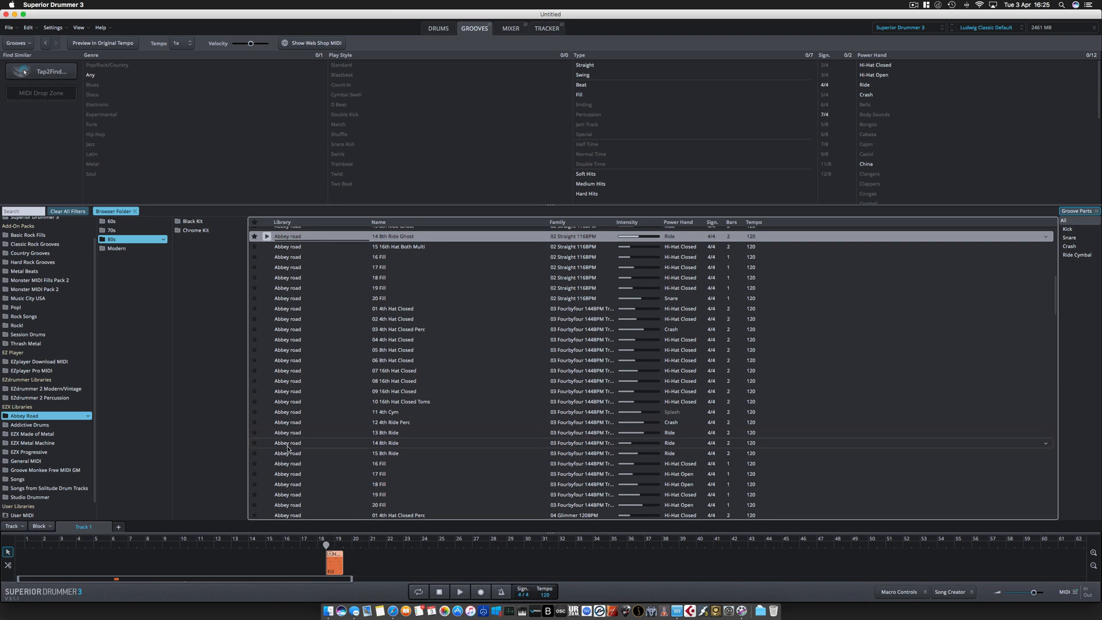
{"action": "left_click", "coordinate": [287, 443]}
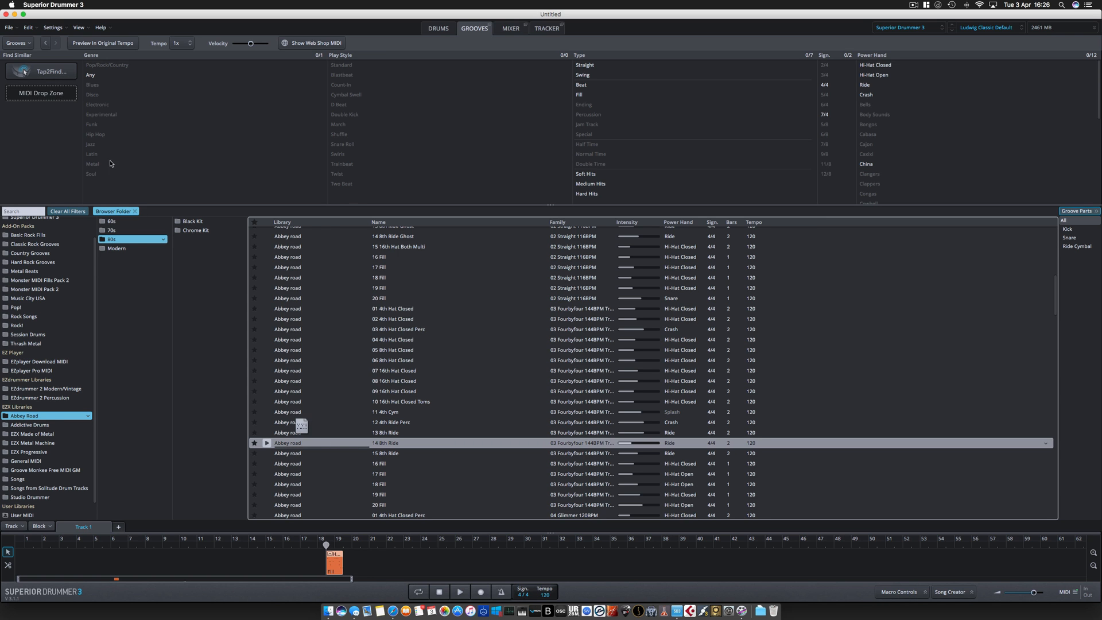
Run Tap2Find on the 14 8th Ride groove for similarity matches, then start Song Creator
{"action": "left_click", "coordinate": [41, 71]}
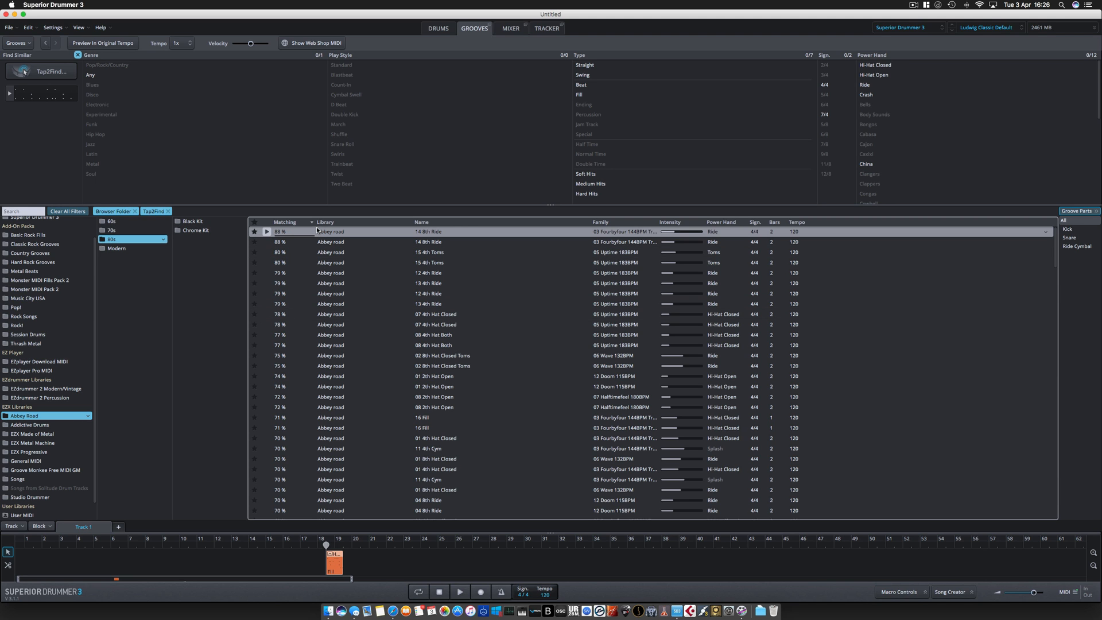
{"action": "left_click", "coordinate": [950, 593]}
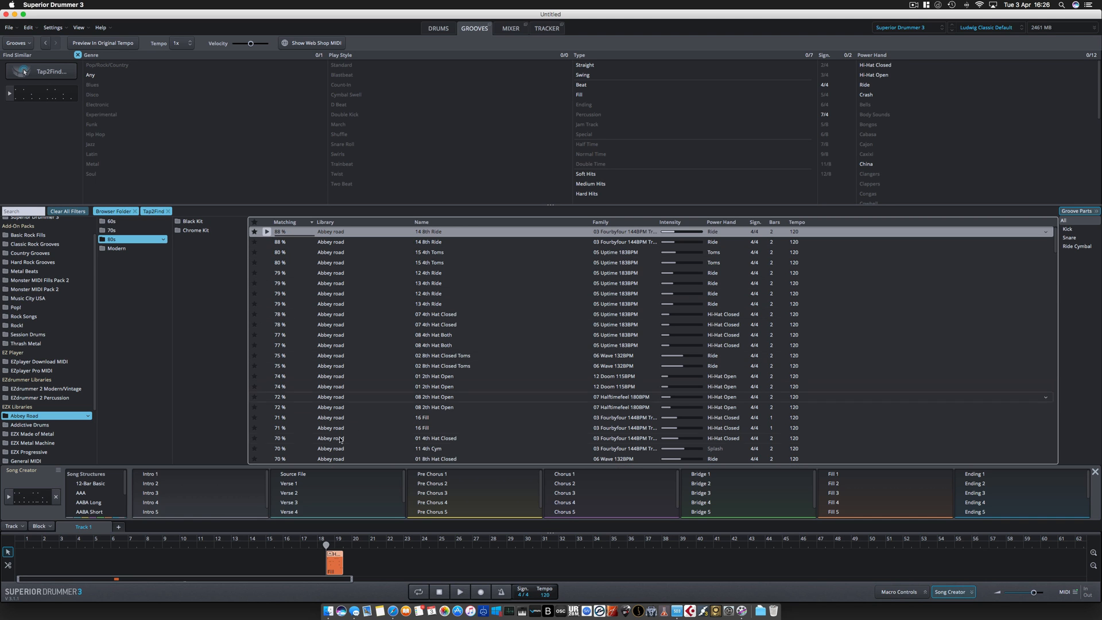